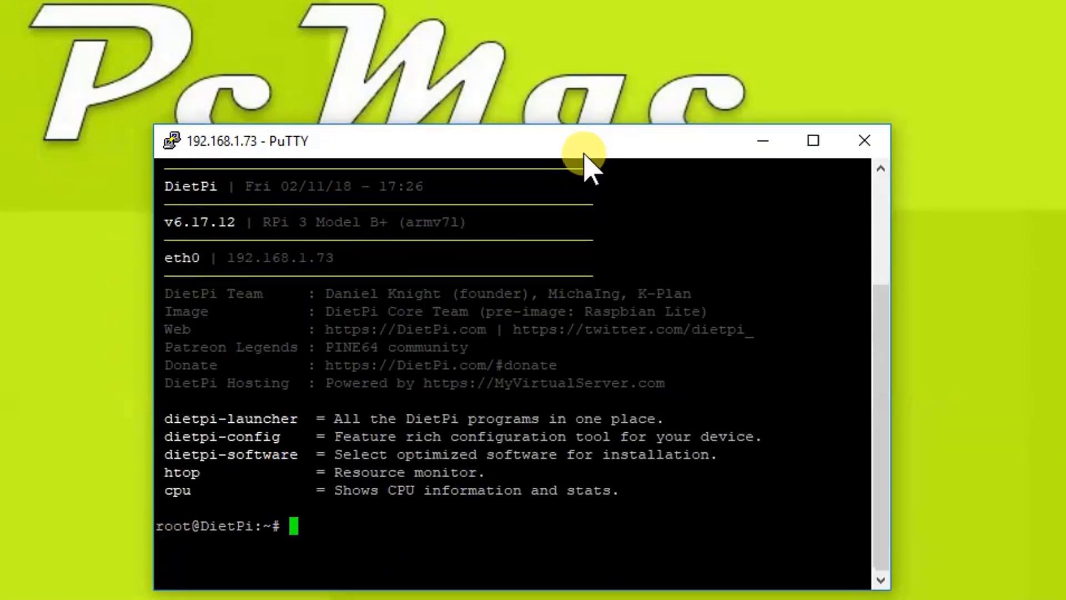
- Run dietpi-software at the root prompt to launch the DietPi installer
{"action": "left_click_drag", "start_coordinate": [586, 141], "coordinate": [568, 162]}
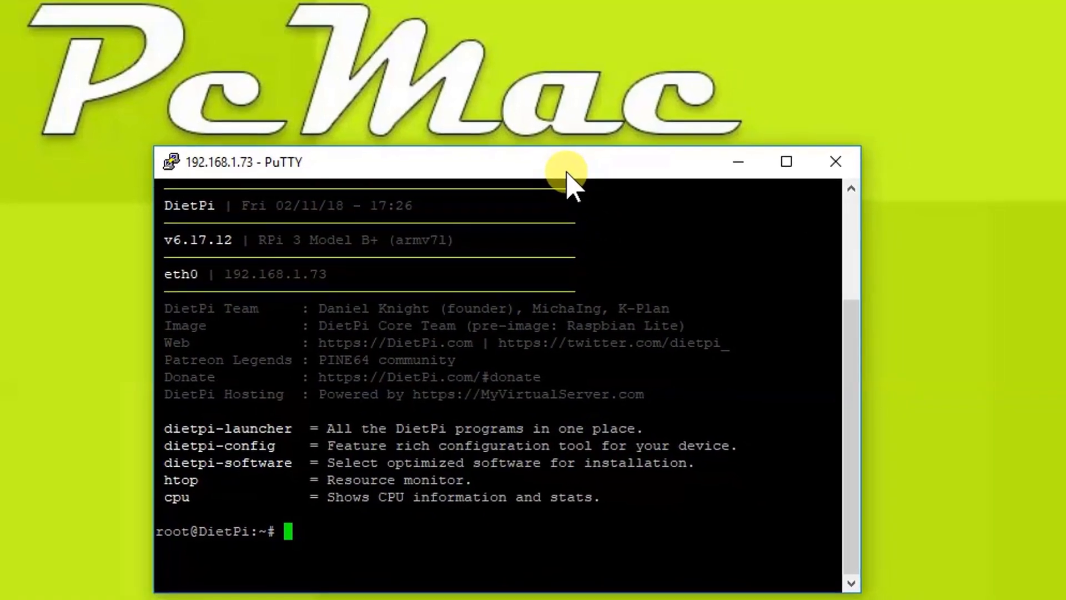
{"action": "type", "text": "diet"}
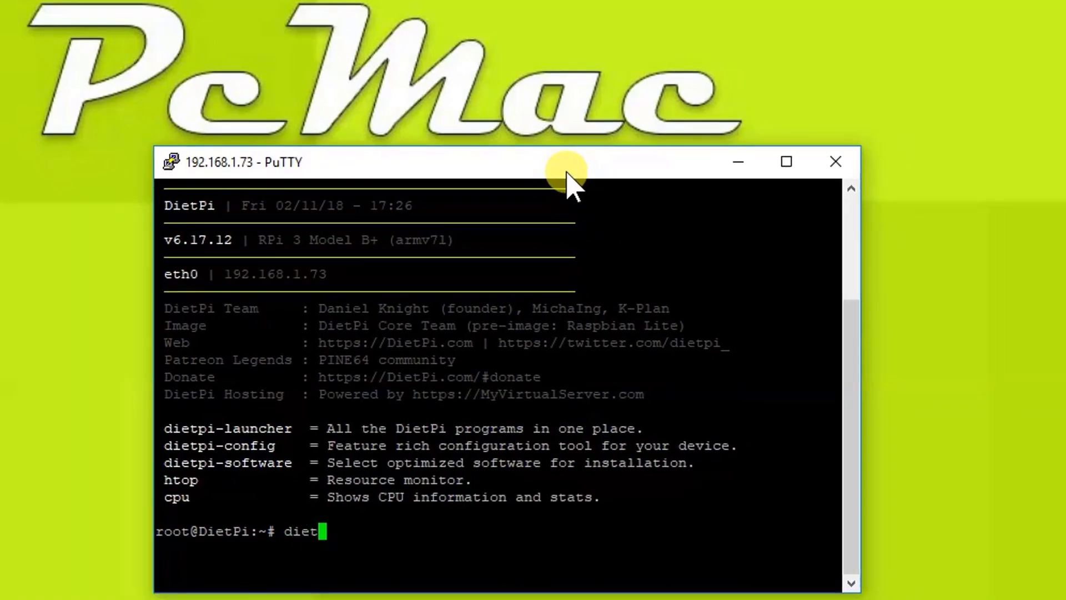
{"action": "type", "text": "pi-s"}
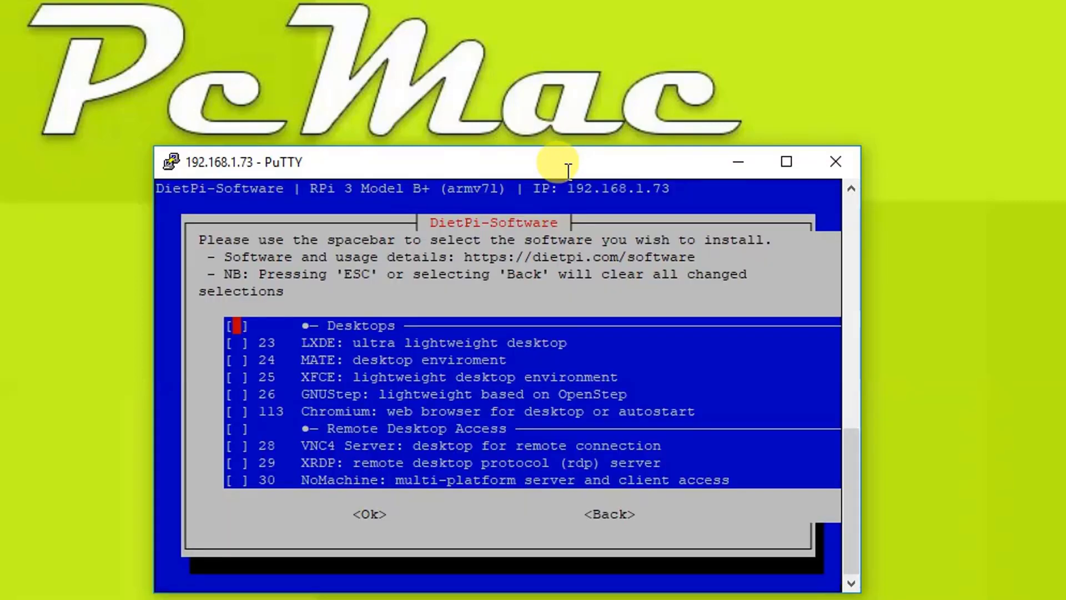
- Select PiVPN (117) in the software list and proceed with Ok
{"action": "scroll", "scroll_direction": "down", "scroll_amount": 3}
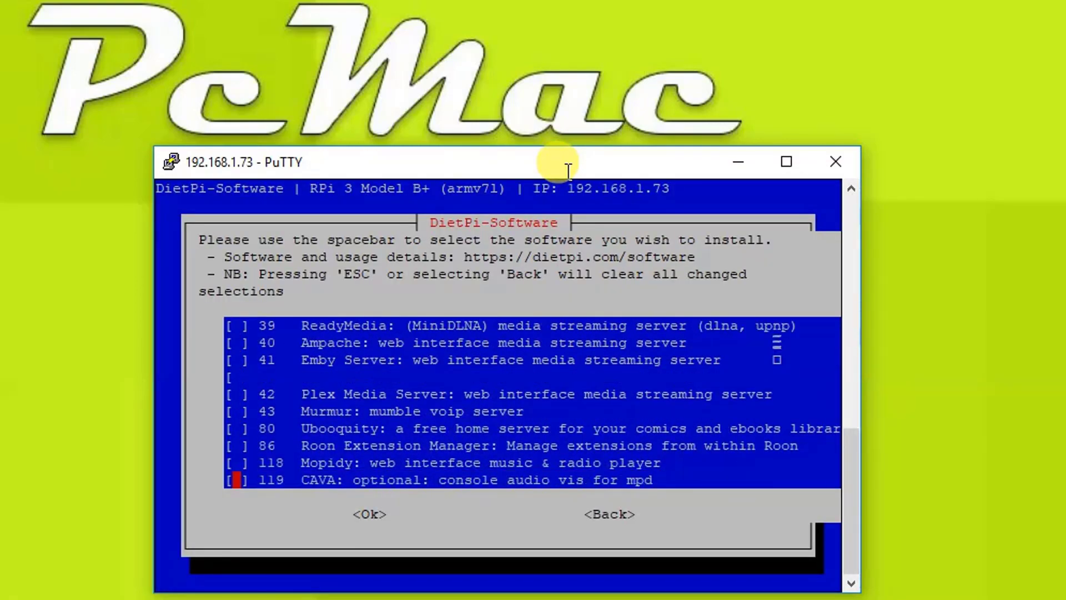
{"action": "scroll", "scroll_direction": "down", "scroll_amount": 3}
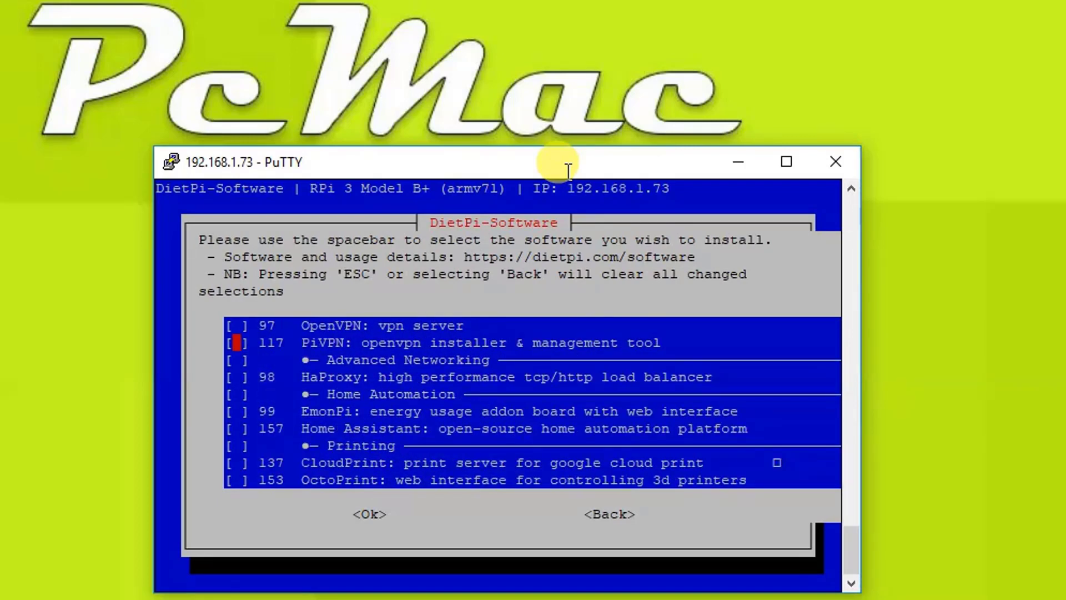
{"action": "key", "text": "space"}
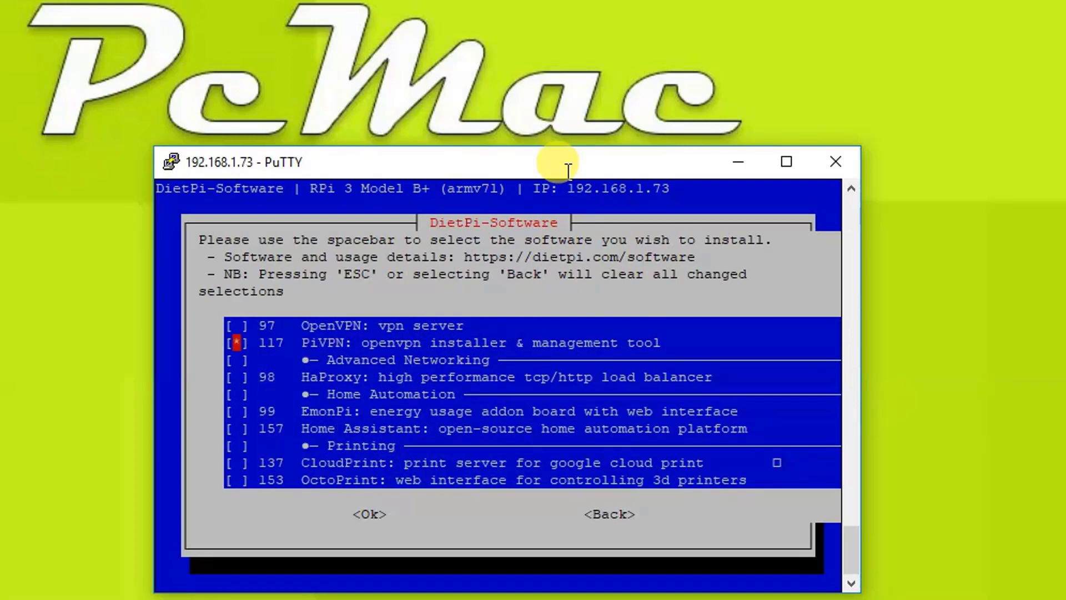
{"action": "key", "text": "Tab"}
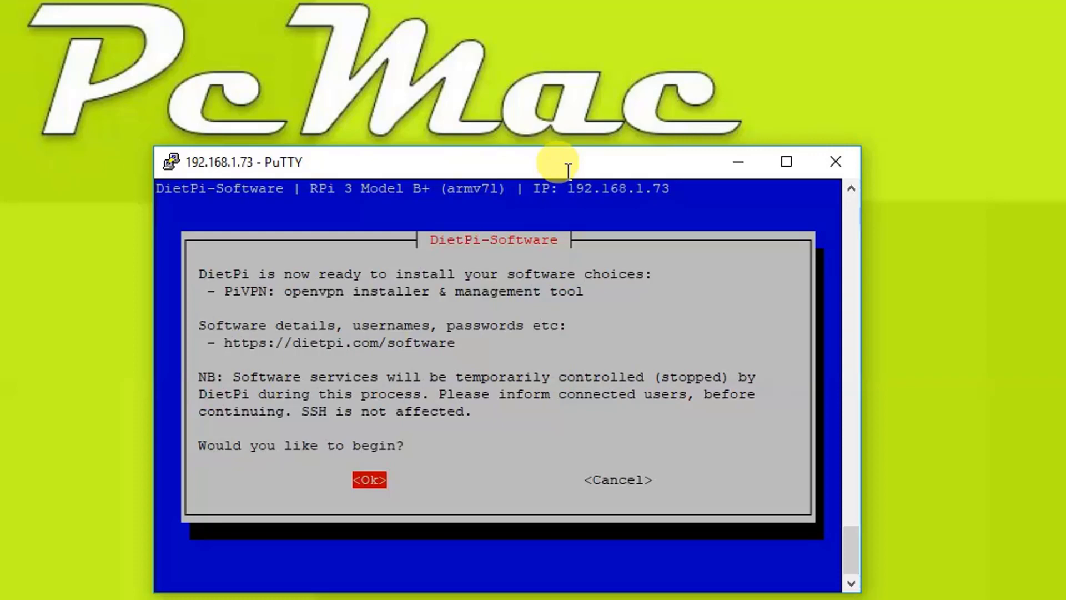
- Begin the PiVPN install, acknowledge the static IP and local users notices, and keep dietpi as the configuration user
{"action": "left_click", "coordinate": [369, 480]}
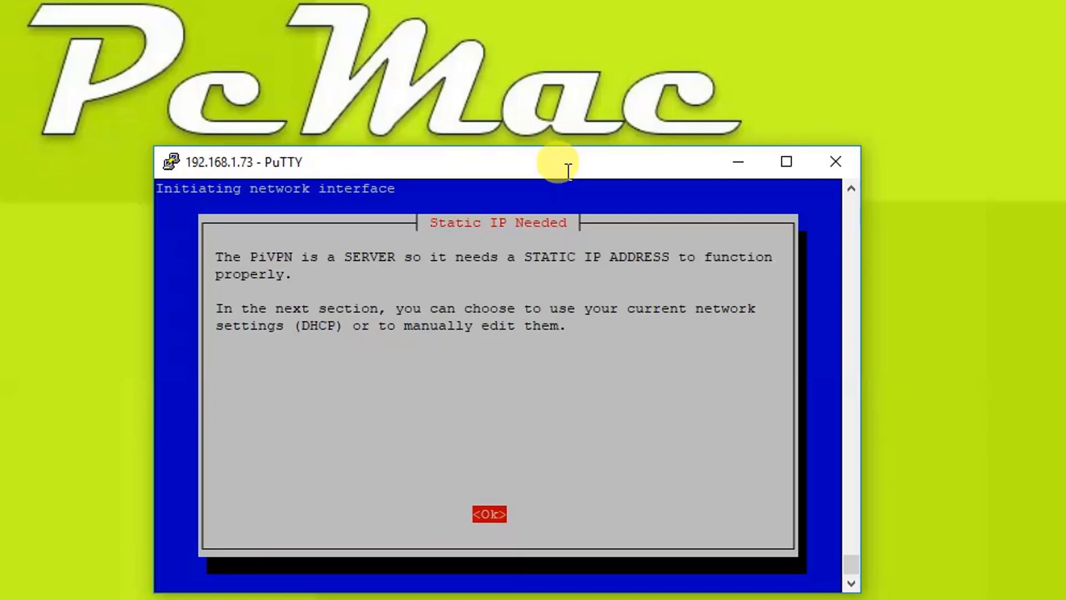
{"action": "left_click", "coordinate": [489, 513]}
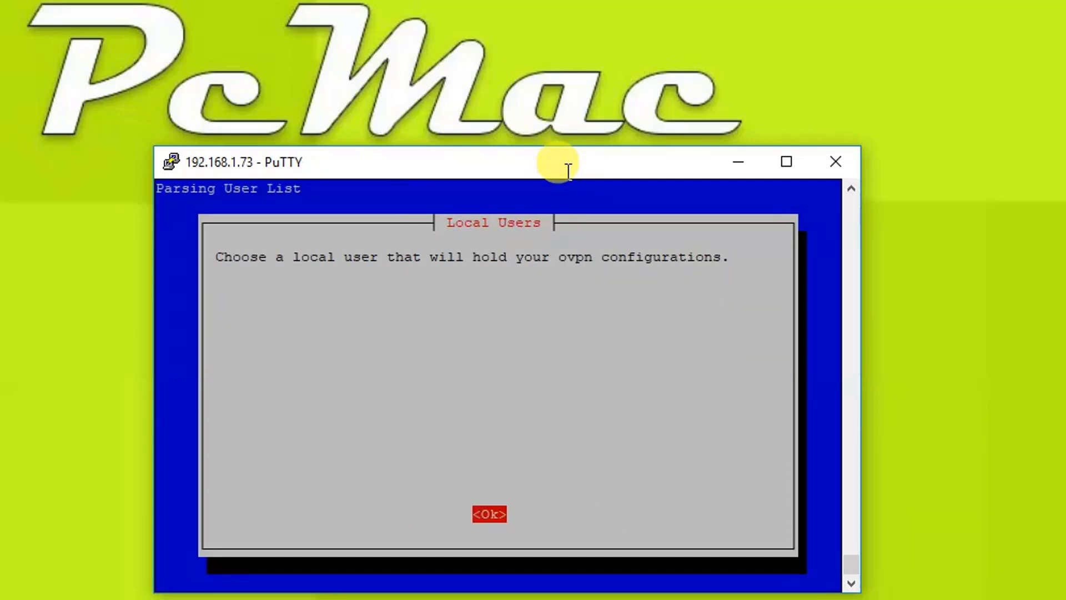
{"action": "left_click", "coordinate": [488, 513]}
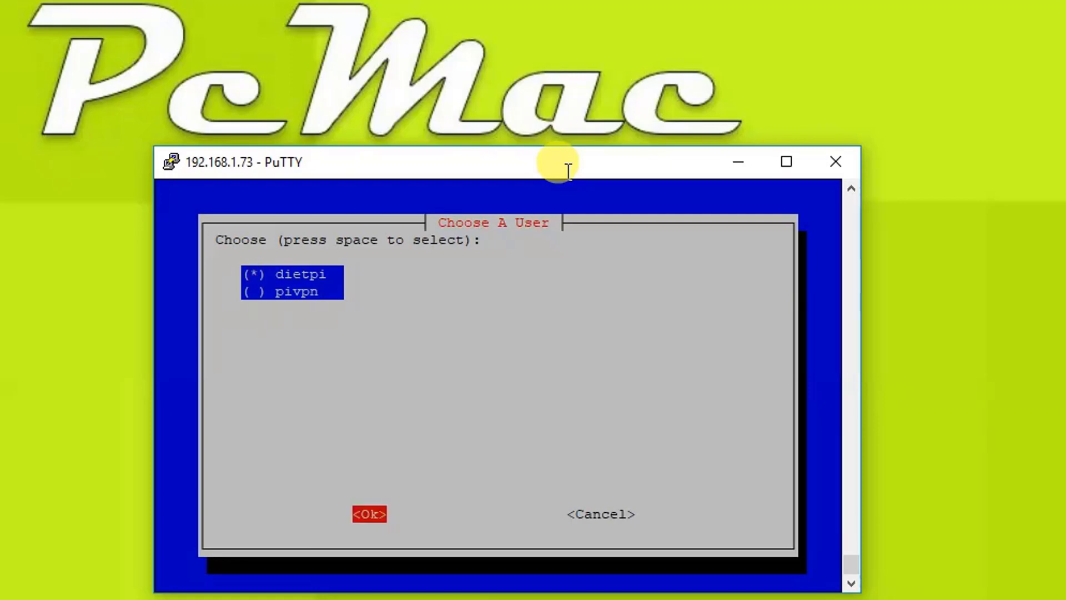
{"action": "left_click", "coordinate": [368, 514]}
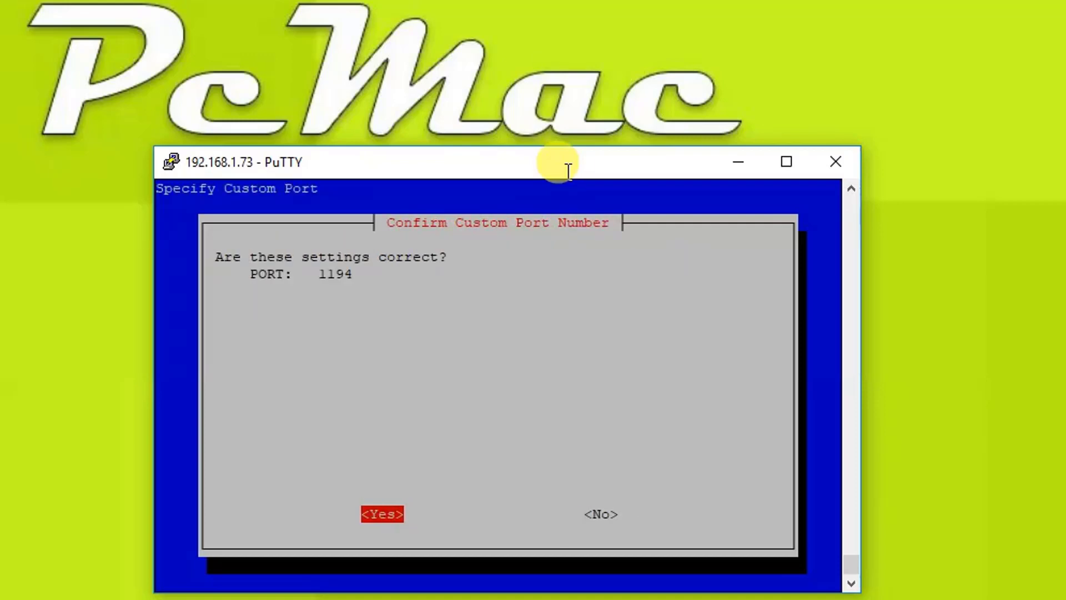
- Confirm port 1194 and accept the recommended 256-bit ECDSA encryption, reaching the public IP/DNS question
{"action": "left_click", "coordinate": [381, 513]}
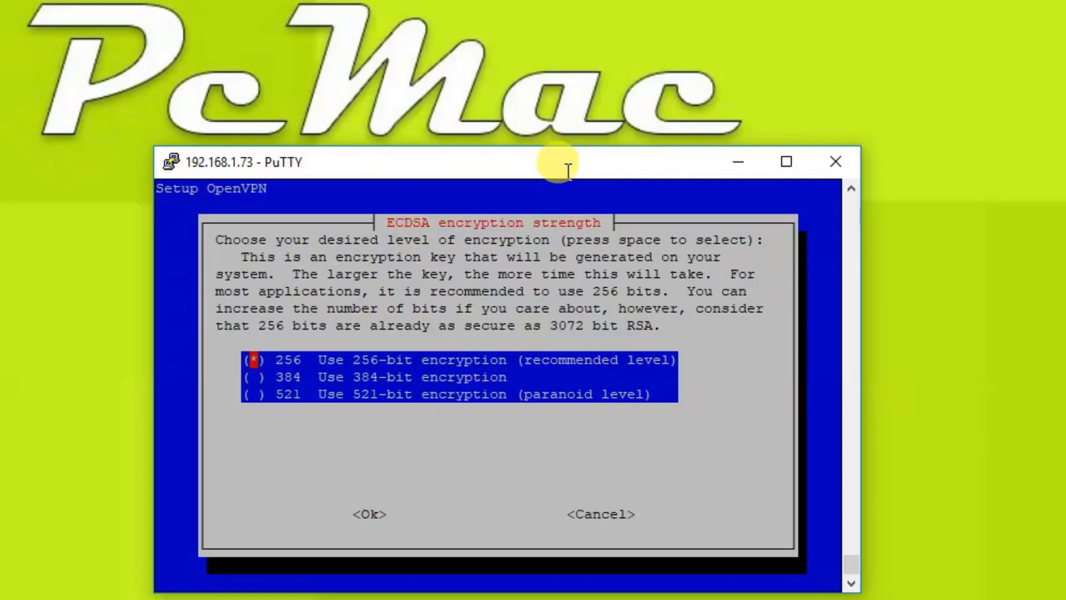
{"action": "key", "text": "Tab"}
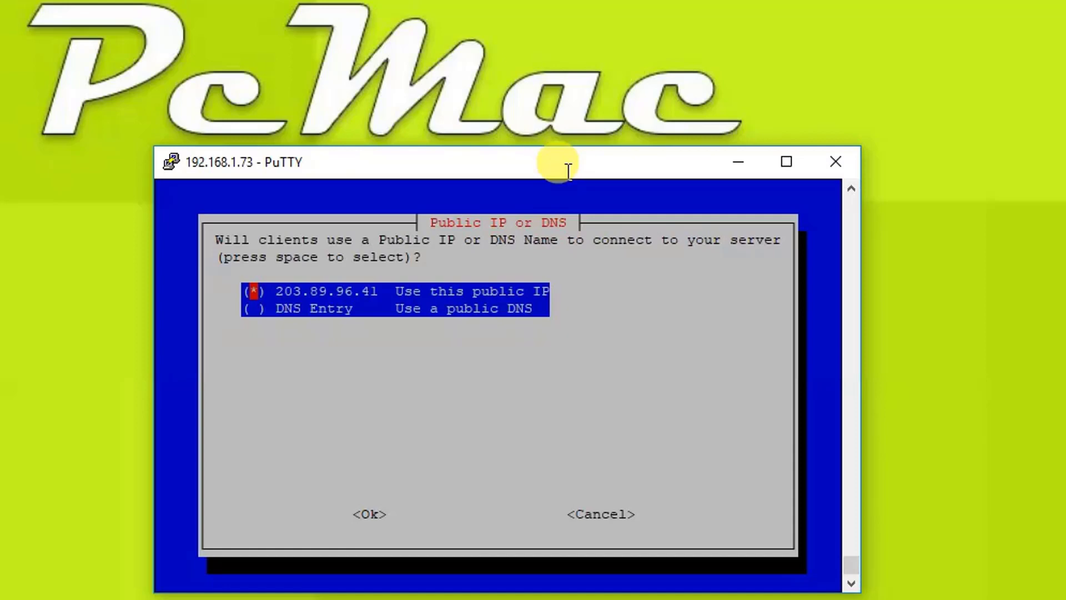
{"action": "key", "text": "Tab"}
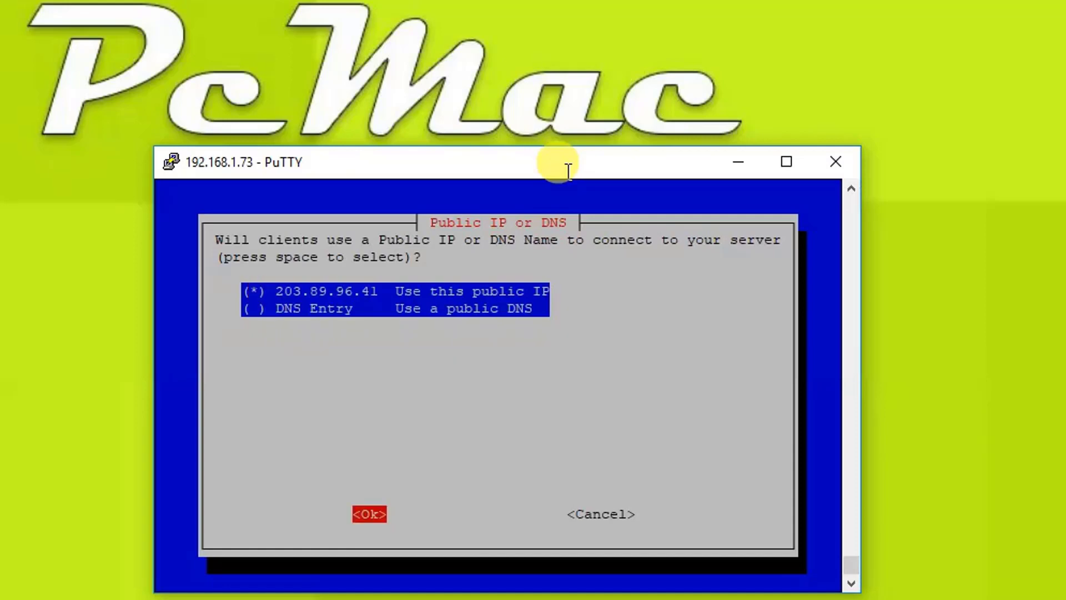
{"action": "key", "text": "Down"}
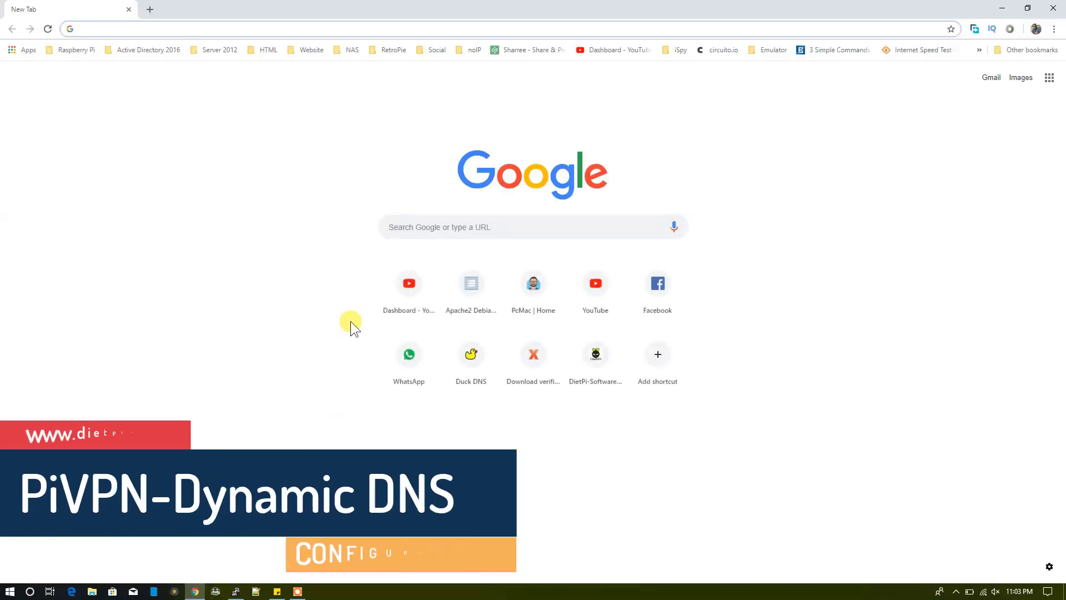
- Sign in to duckdns.org with Google and try adding the pivpn subdomain, which is already taken
{"action": "type", "text": "duckdns.org"}
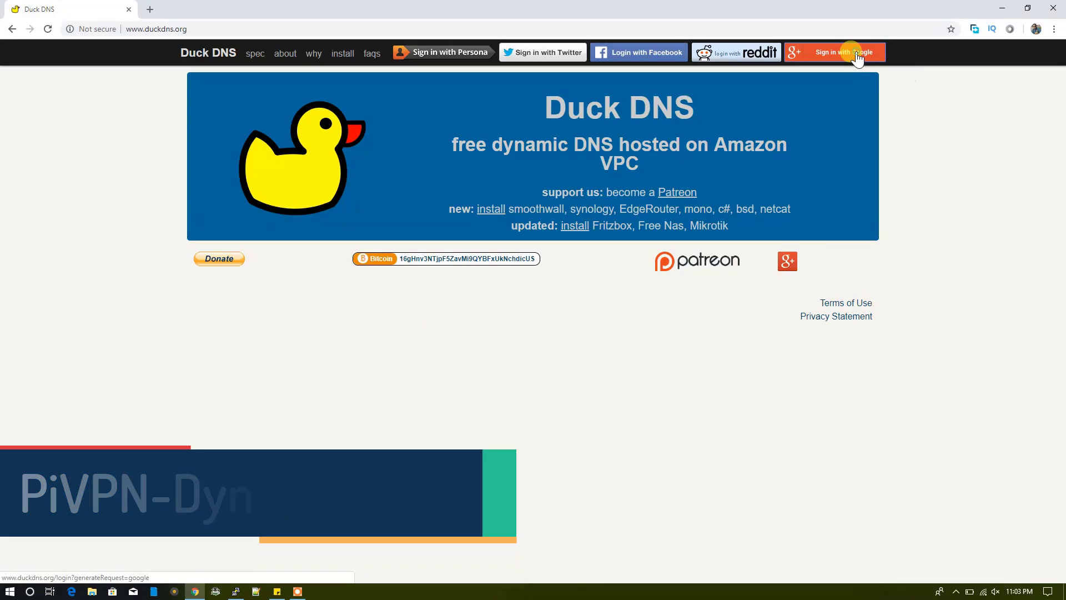
{"action": "left_click", "coordinate": [834, 52]}
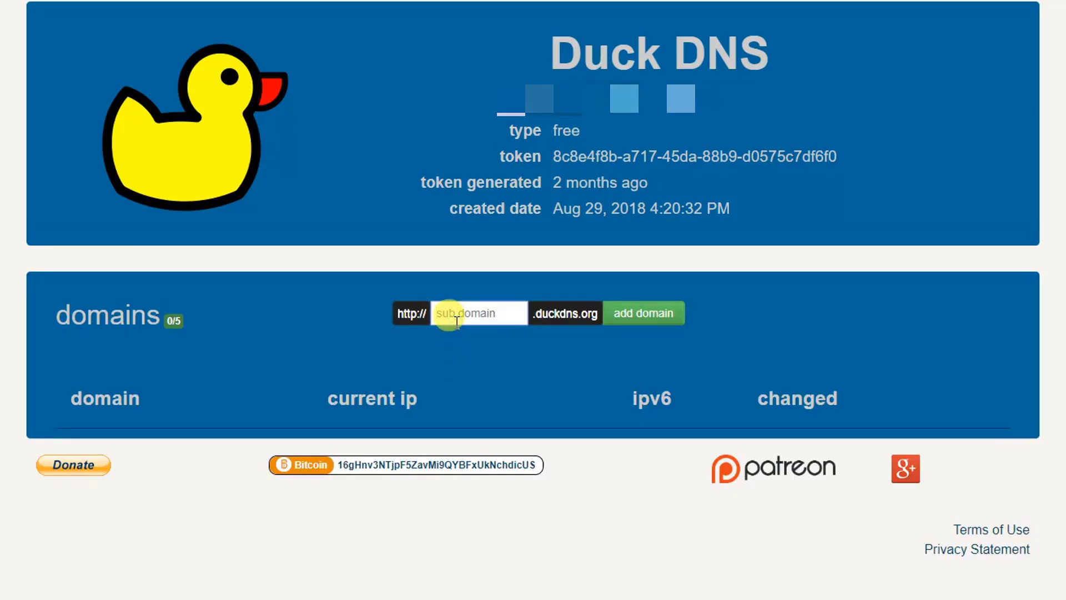
{"action": "type", "text": "pivpn"}
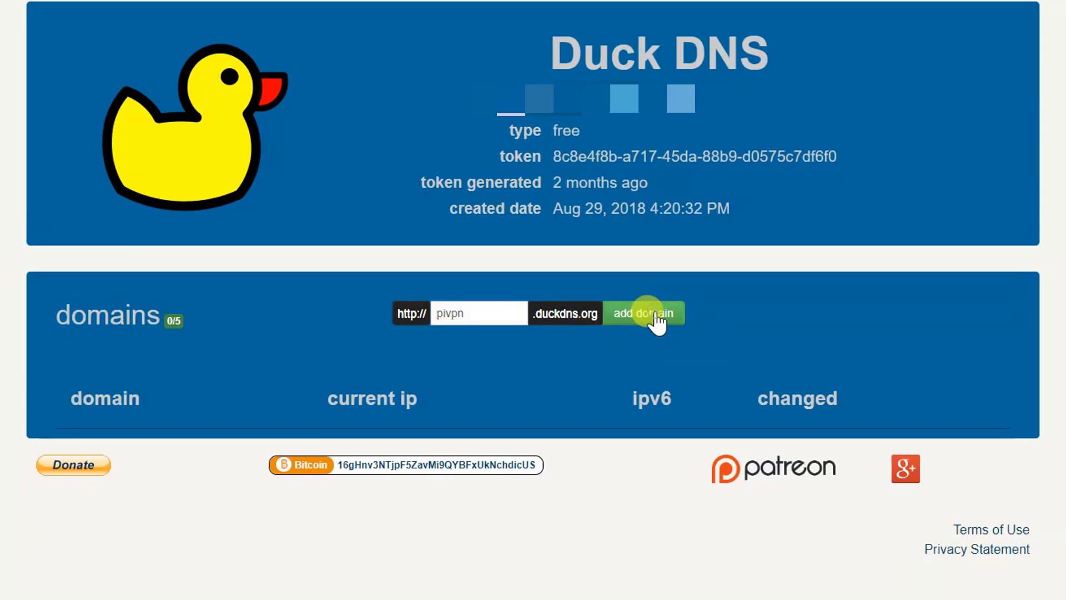
{"action": "left_click", "coordinate": [643, 313]}
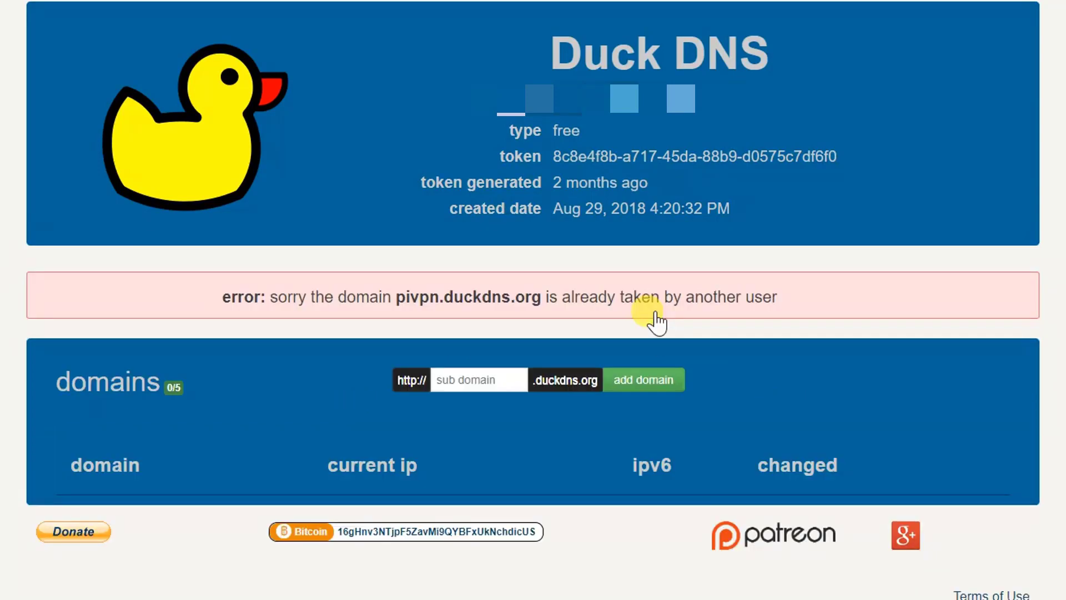
- Register pcmacvpn.duckdns.org instead, pointing to 203.89.96.41
{"action": "left_click", "coordinate": [479, 380]}
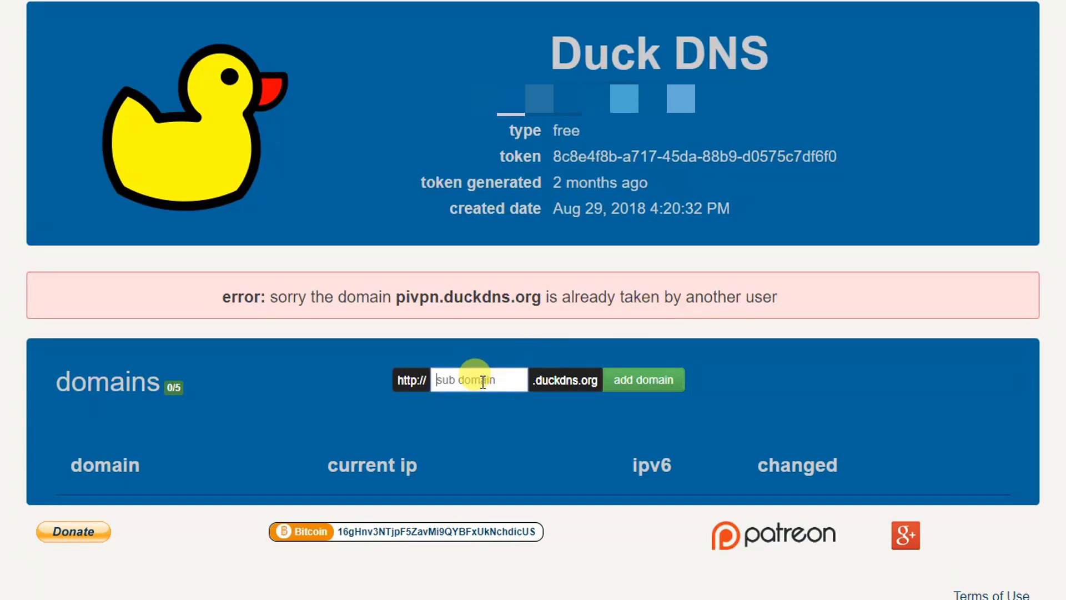
{"action": "type", "text": "pcmad"}
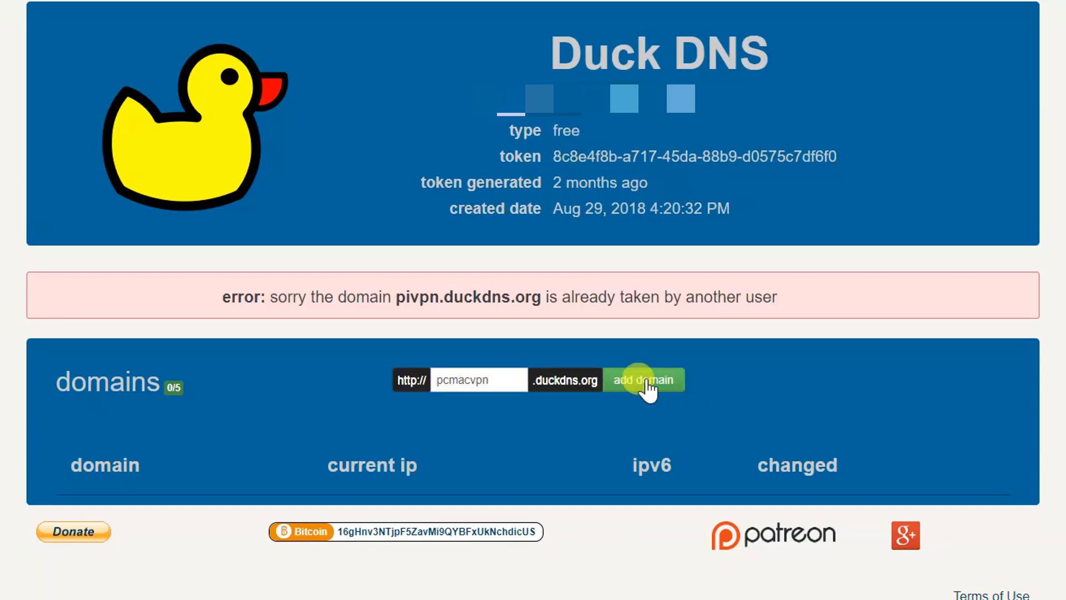
{"action": "left_click", "coordinate": [643, 380]}
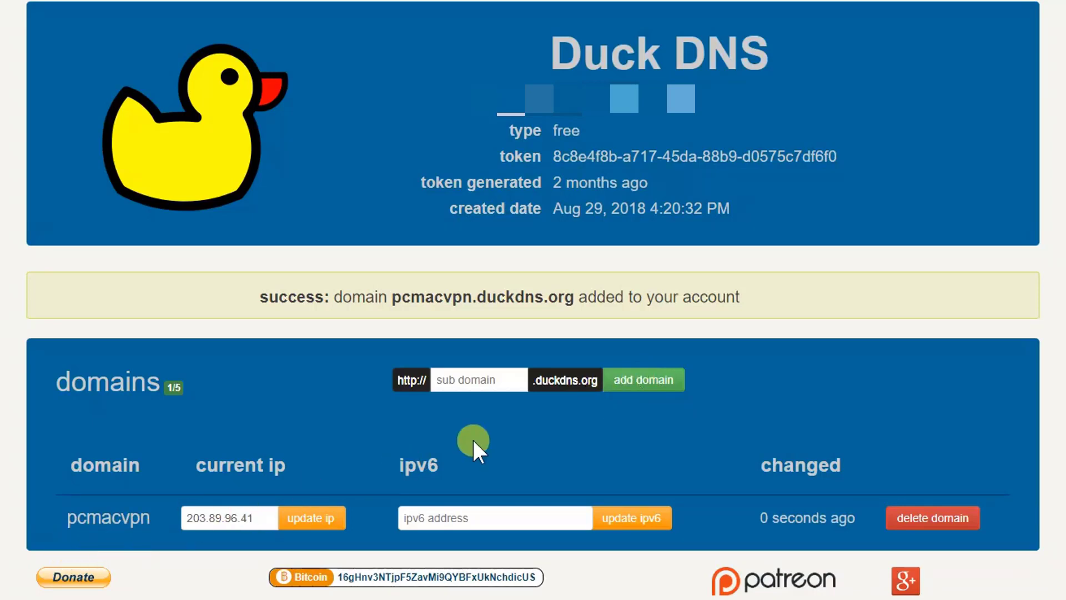
{"action": "mouse_move", "coordinate": [295, 194]}
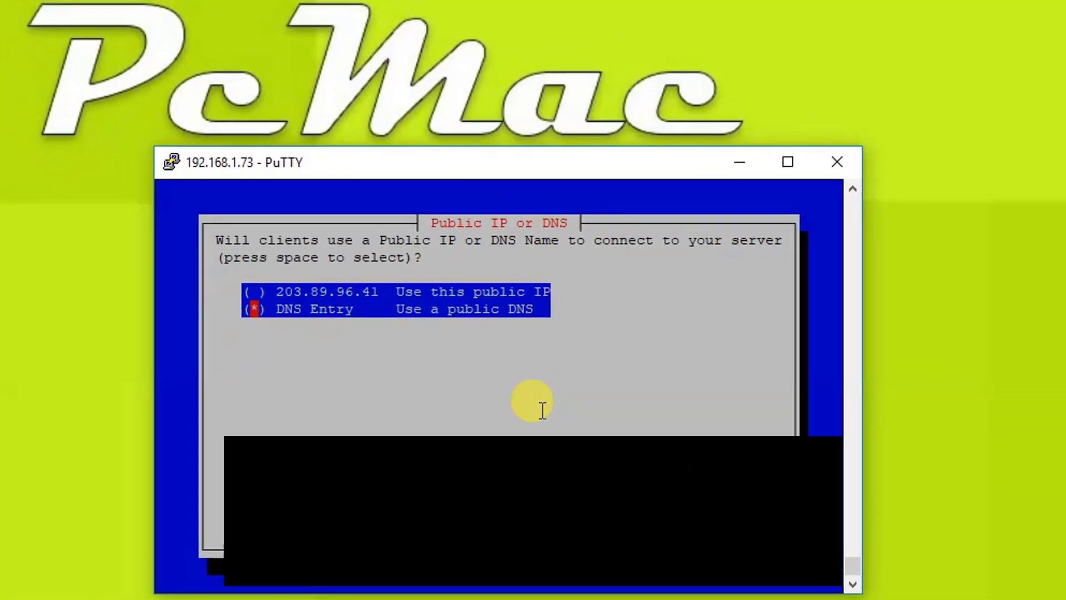
- Set the PiVPN public DNS name to pcmacvpn.duckdns.org and confirm it
{"action": "key", "text": "Return"}
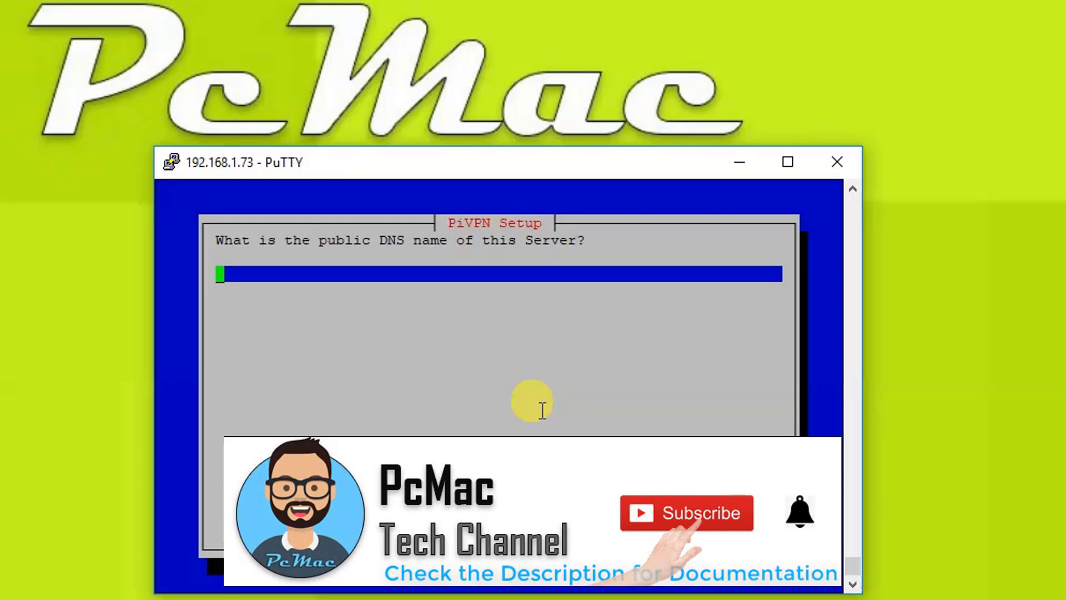
{"action": "left_click", "coordinate": [686, 514]}
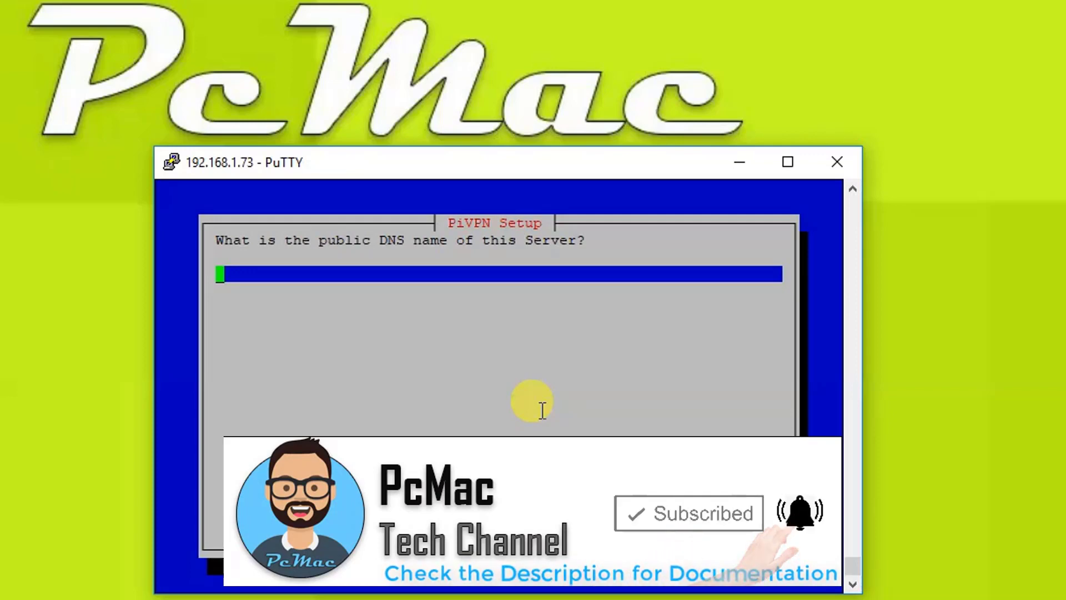
{"action": "type", "text": "pcmac"}
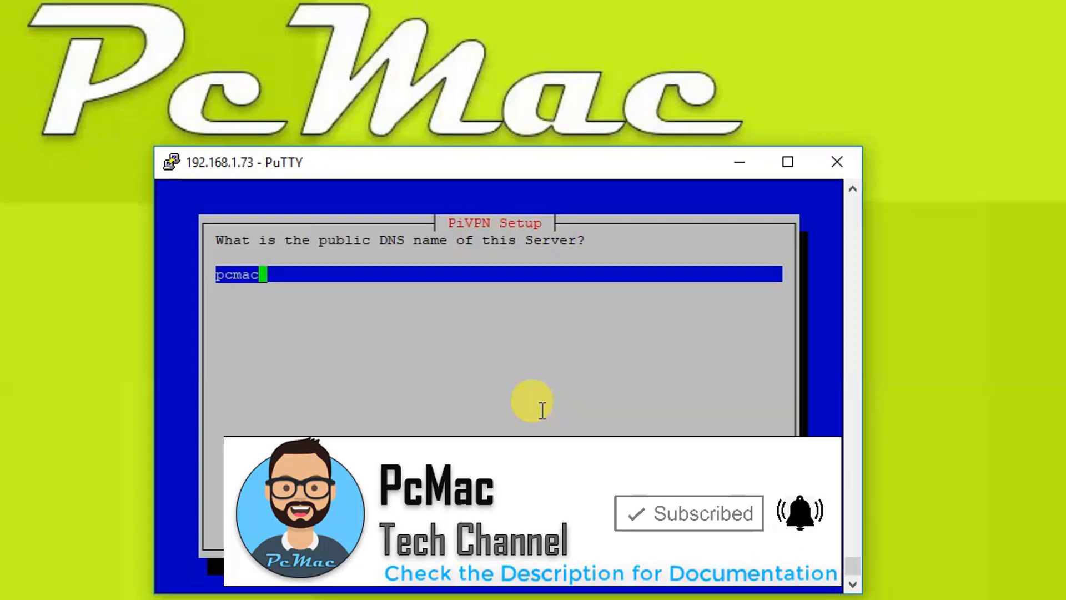
{"action": "type", "text": "vpn"}
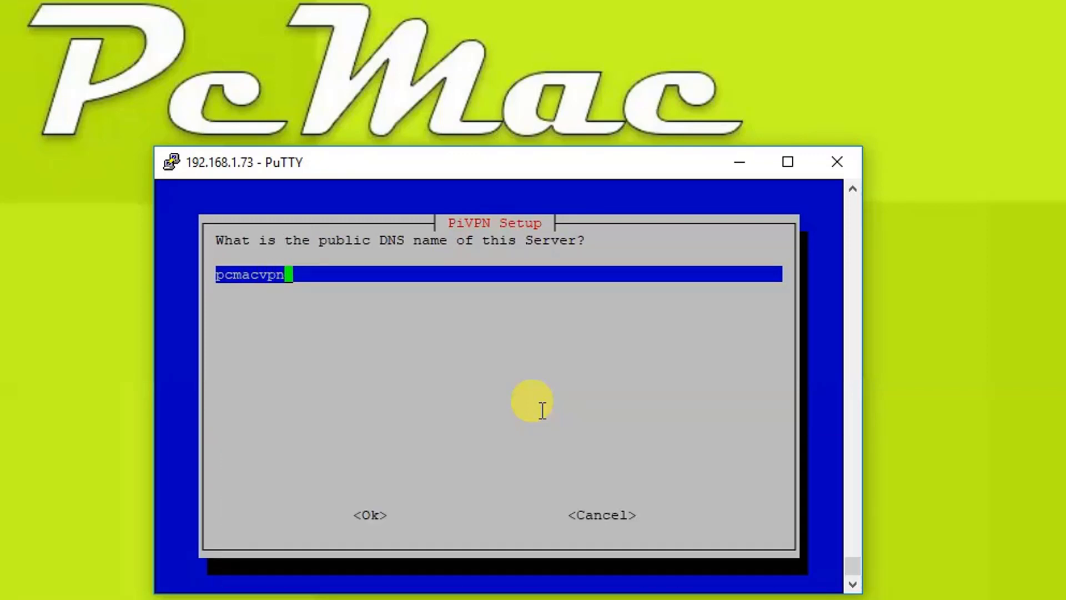
{"action": "type", "text": ".duckdn"}
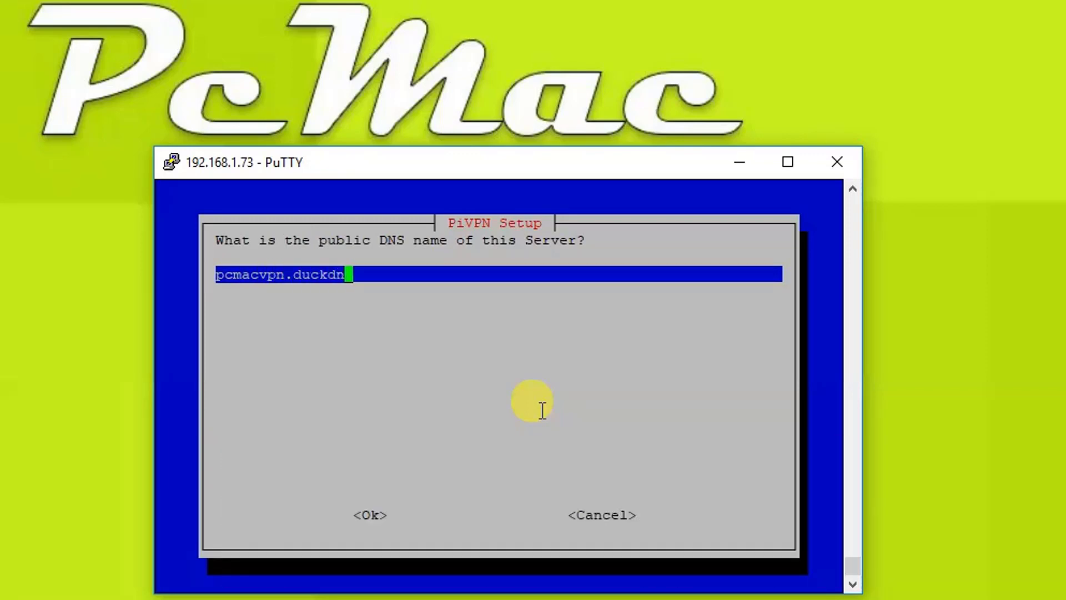
{"action": "type", "text": "s.org"}
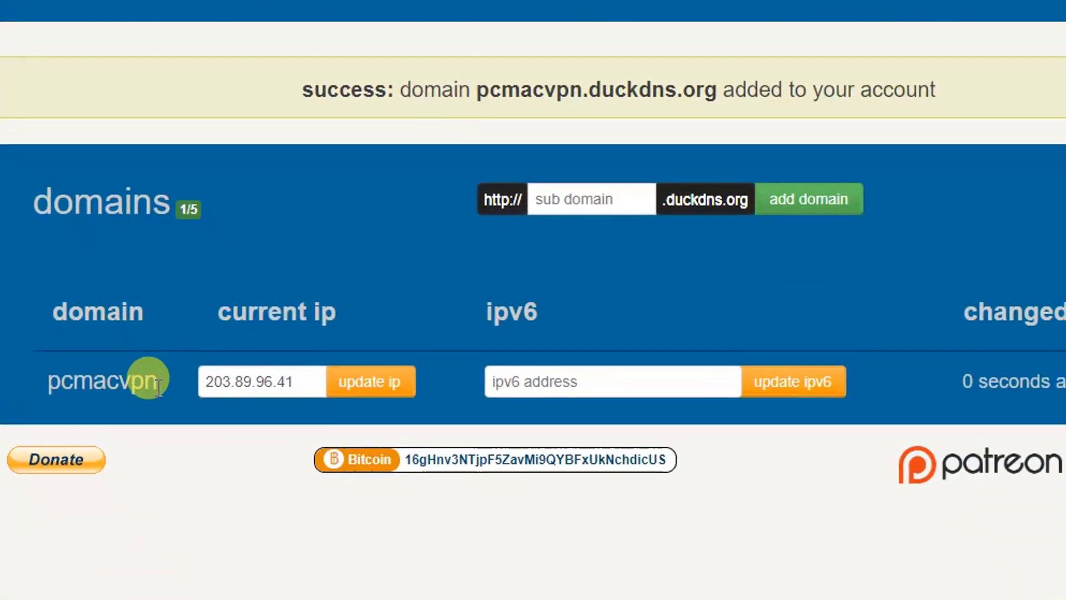
{"action": "mouse_move", "coordinate": [727, 228]}
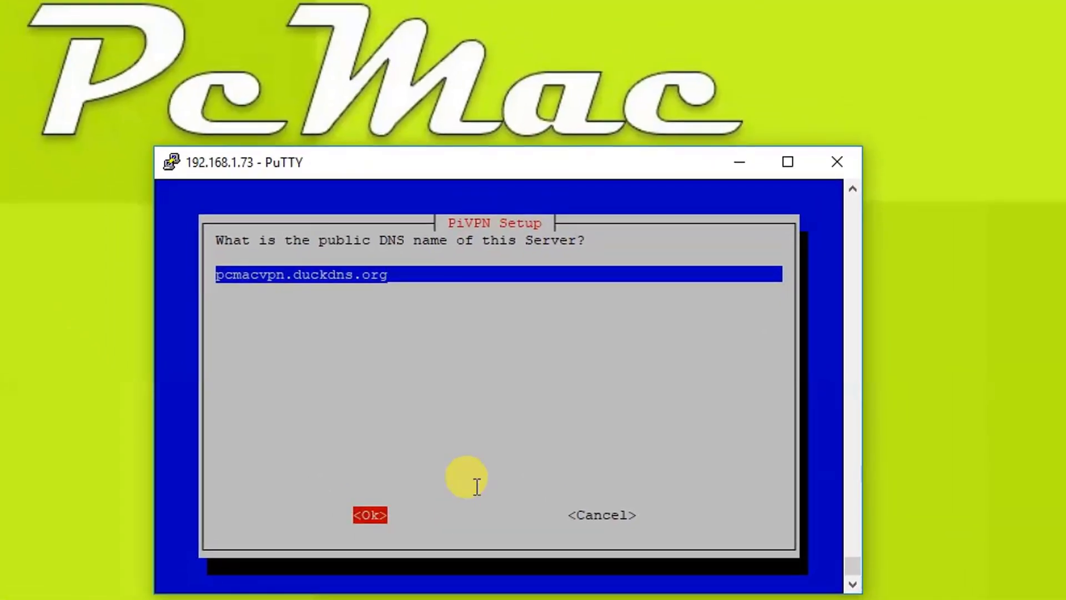
{"action": "left_click", "coordinate": [370, 514]}
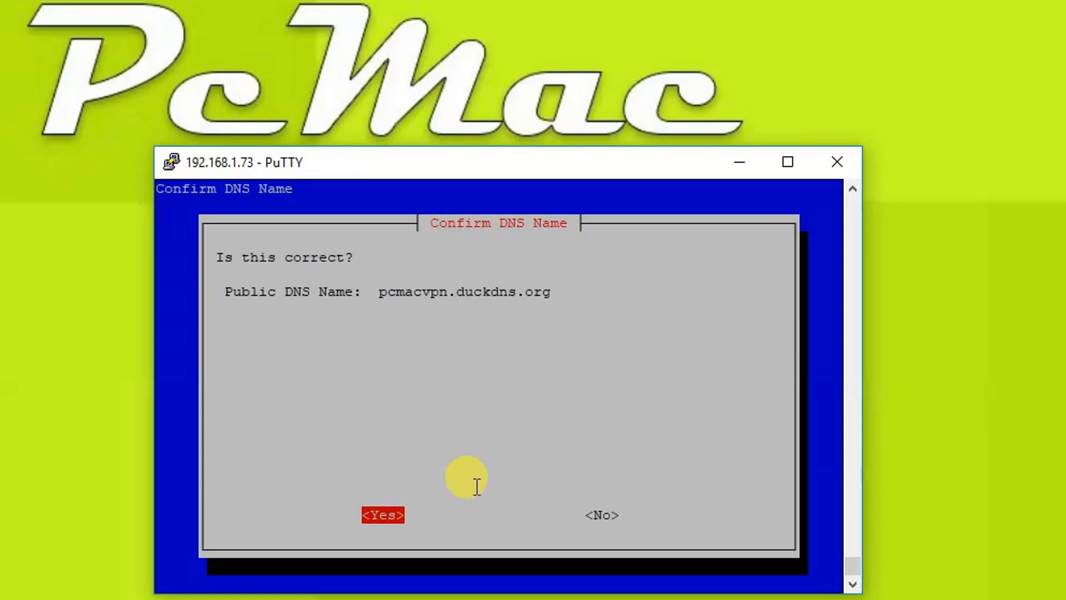
{"action": "left_click", "coordinate": [382, 514]}
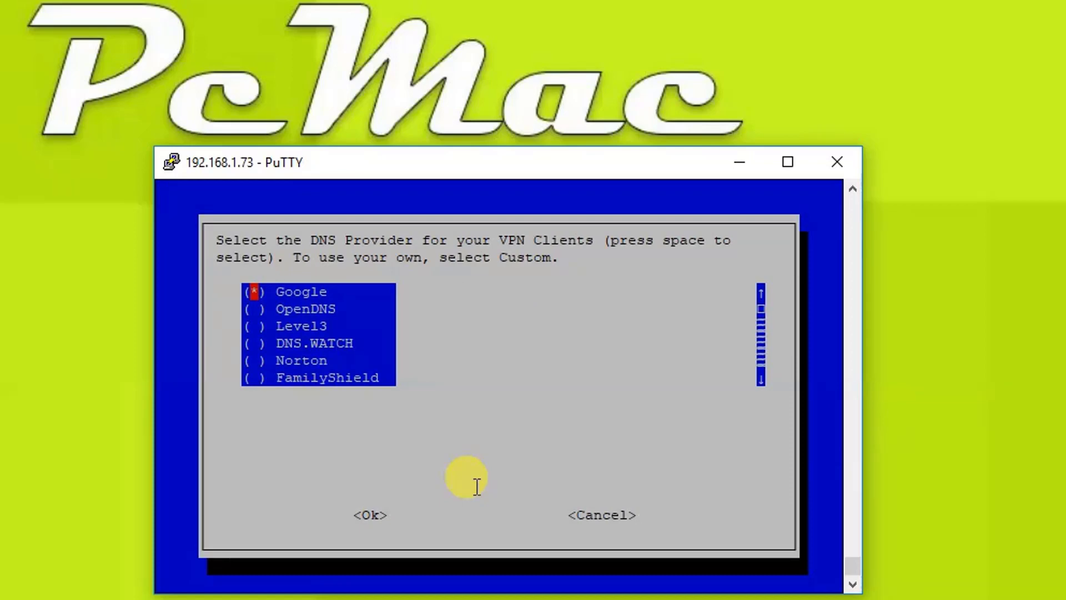
- Accept Google as the clients' DNS provider, finish the installation and reboot DietPi
{"action": "left_click", "coordinate": [369, 514]}
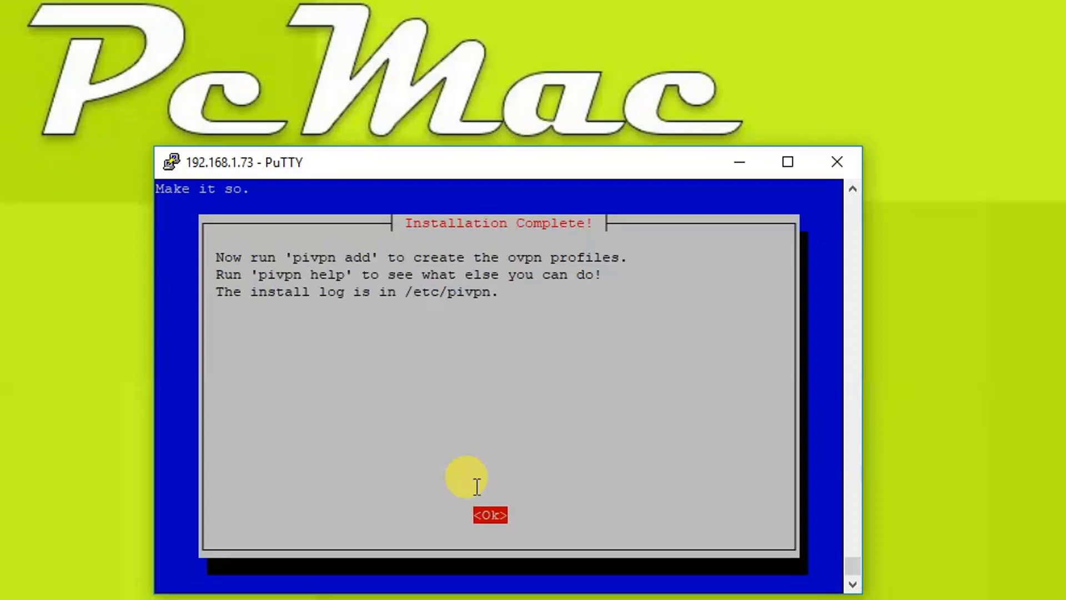
{"action": "mouse_move", "coordinate": [507, 326]}
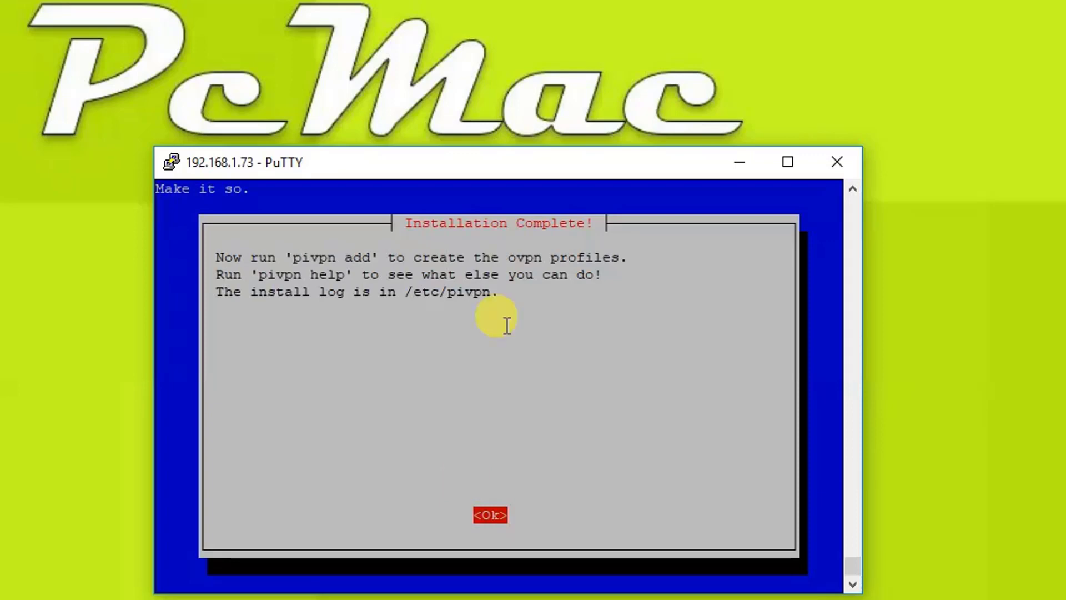
{"action": "left_click", "coordinate": [490, 514]}
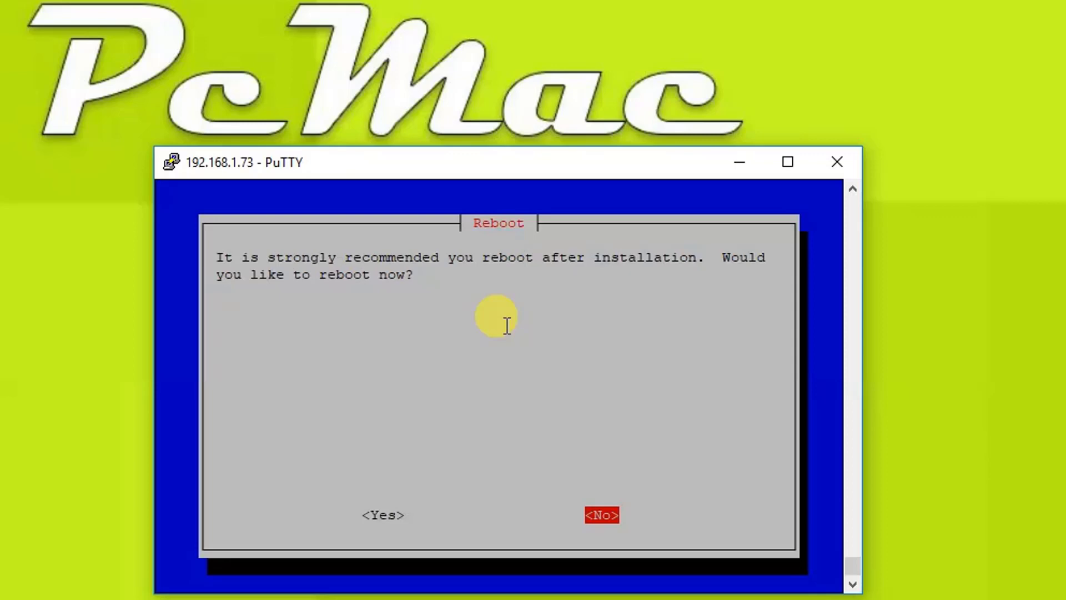
{"action": "key", "text": "Left"}
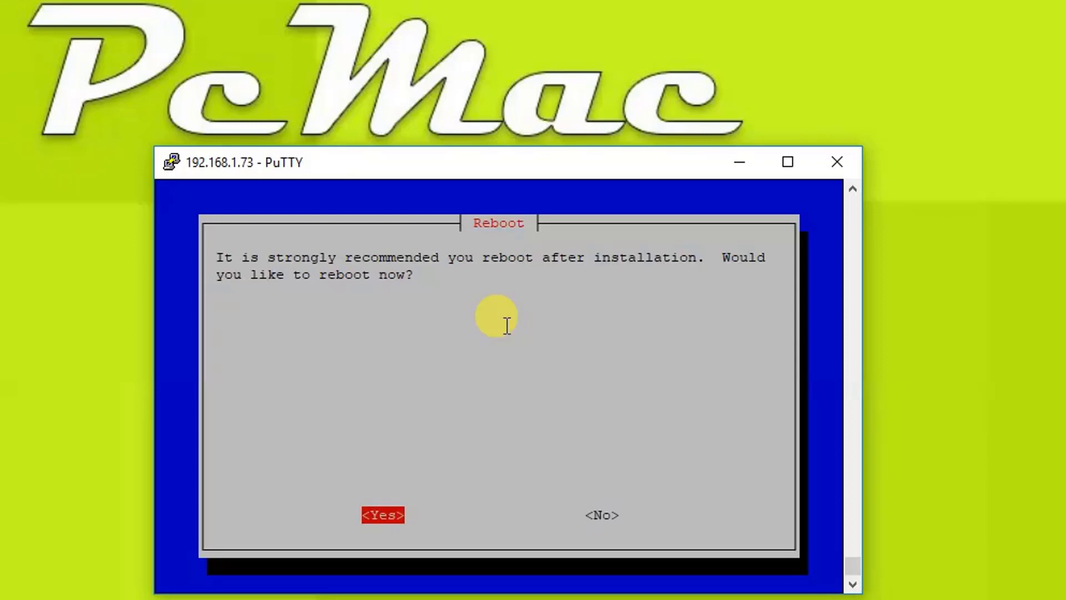
{"action": "left_click", "coordinate": [383, 515]}
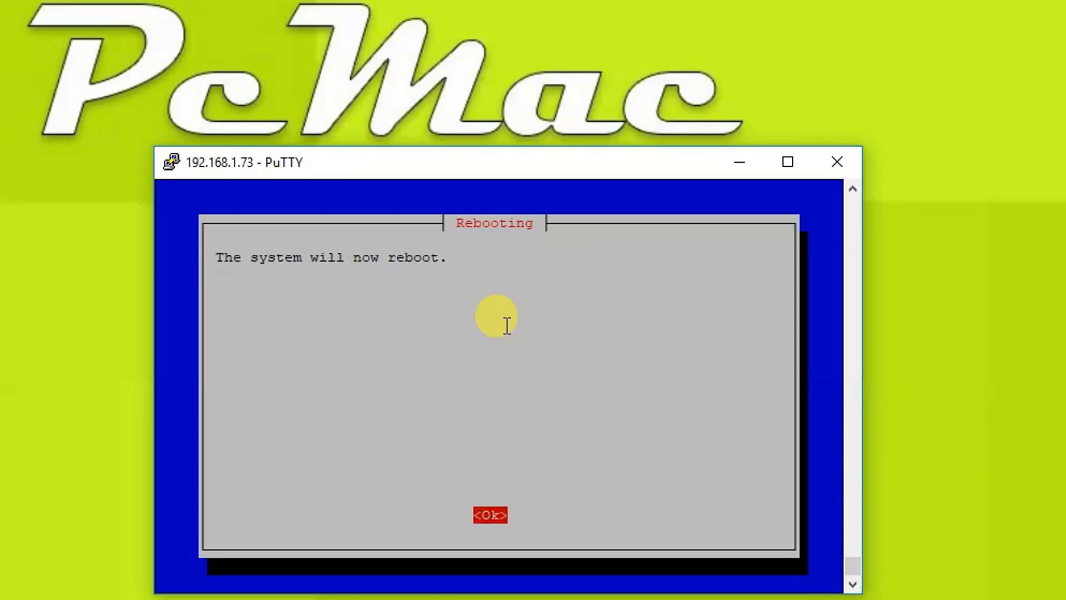
{"action": "left_click", "coordinate": [488, 514]}
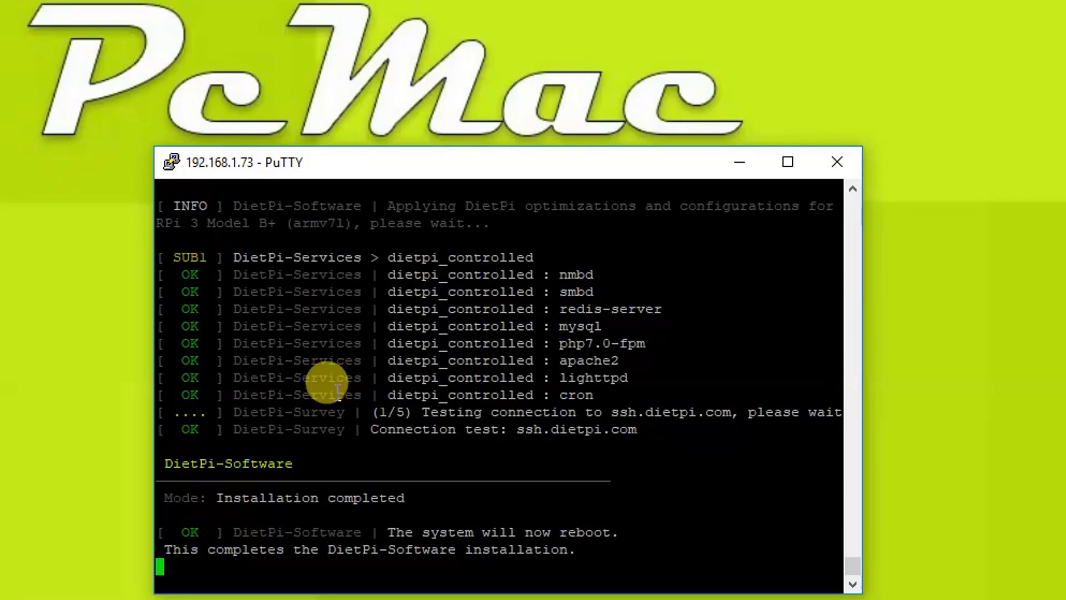
{"action": "type", "text": "r"}
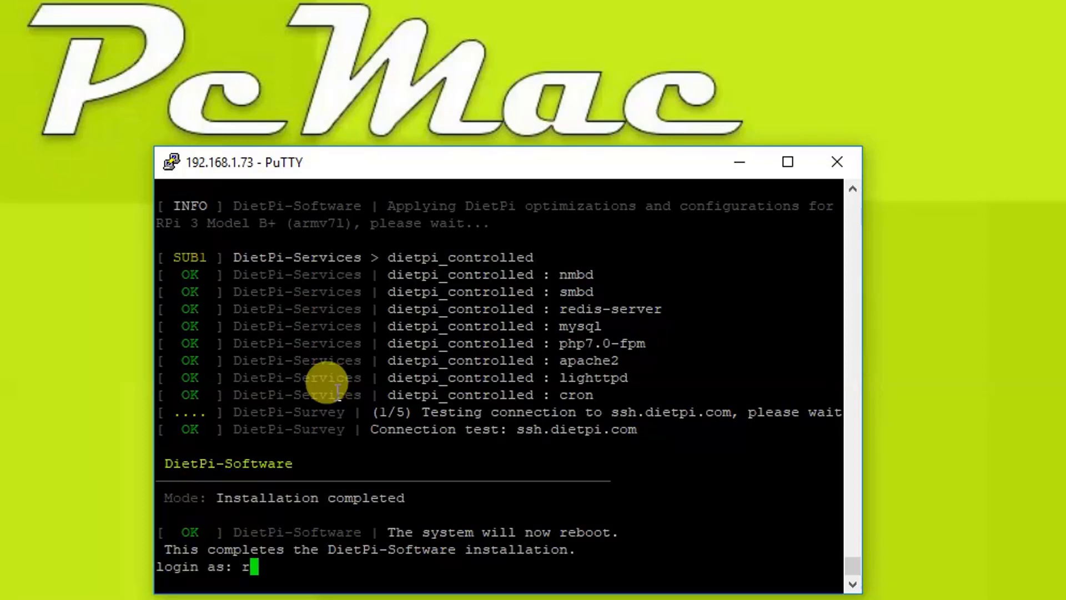
- Log back into DietPi as root with the password after the reboot
{"action": "type", "text": "oot"}
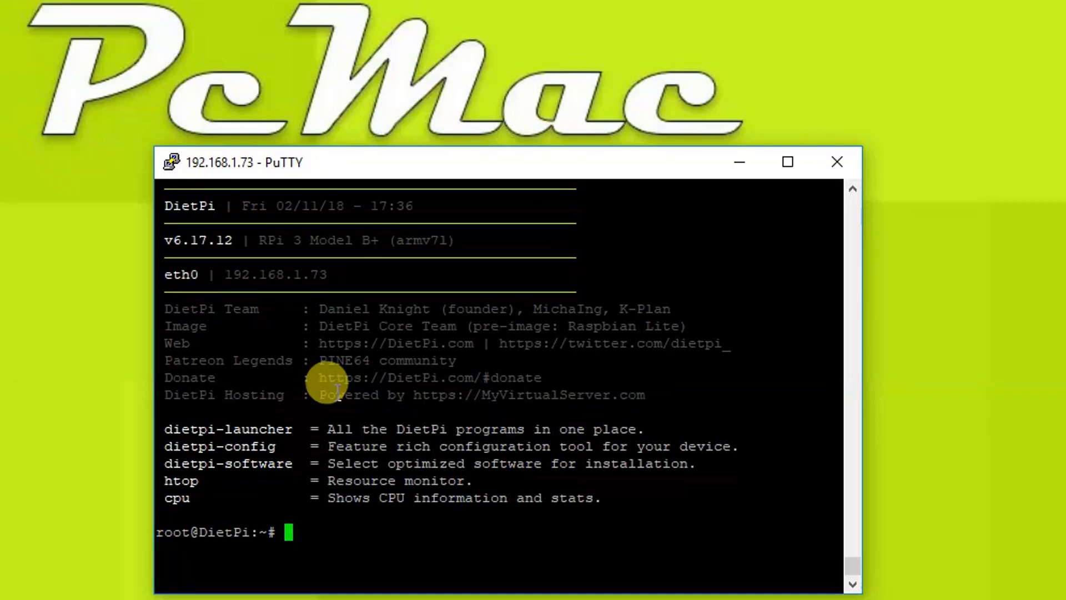
{"action": "mouse_move", "coordinate": [589, 532]}
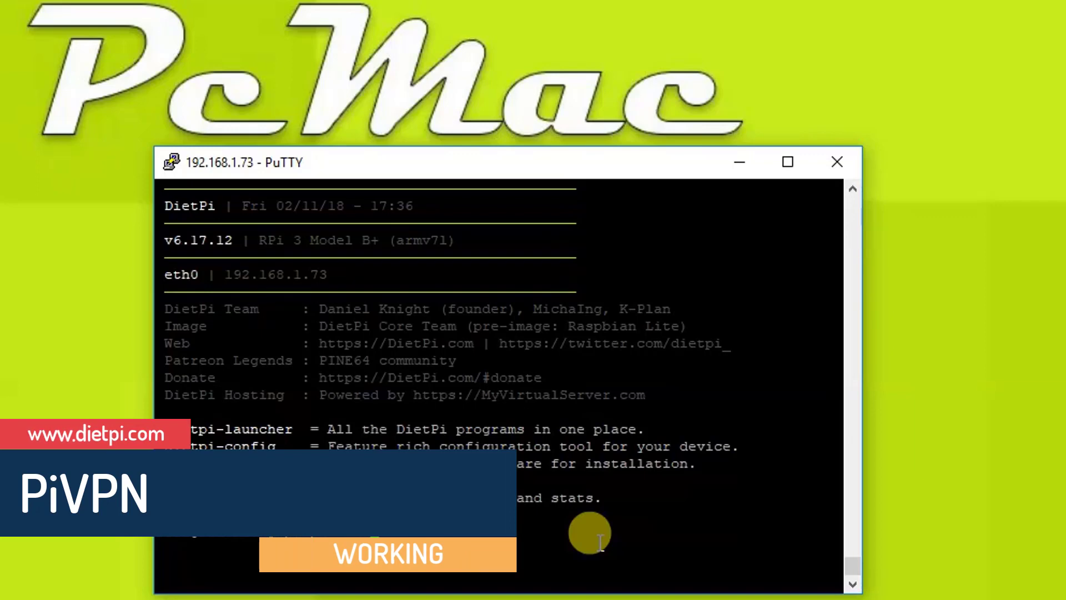
- Create client profile asus with pivpn add, then cd into /home/dietpi/ovpns
{"action": "type", "text": "pivpn add"}
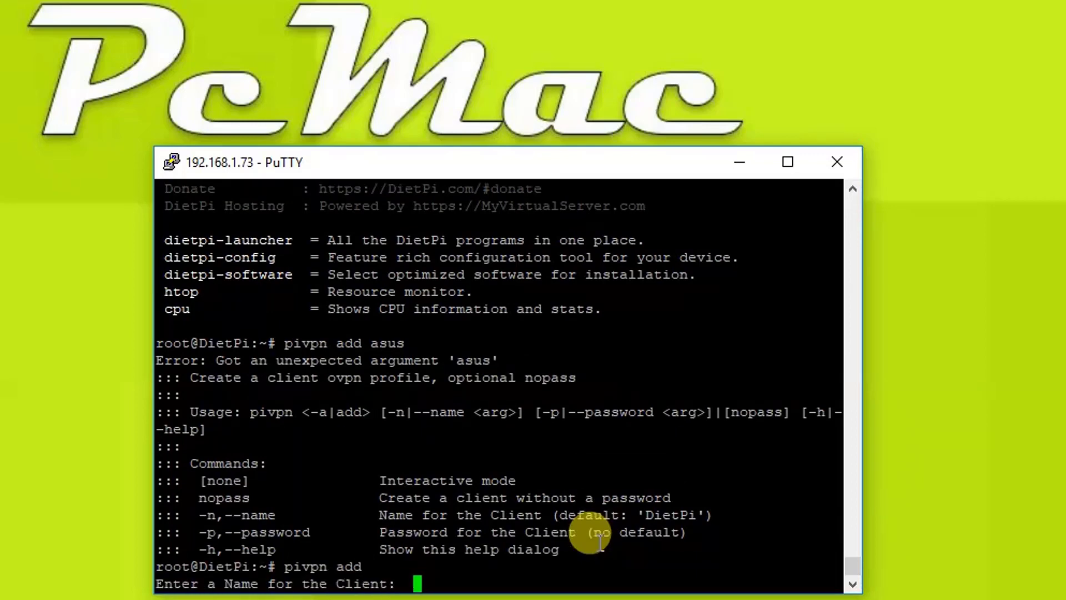
{"action": "type", "text": "asus"}
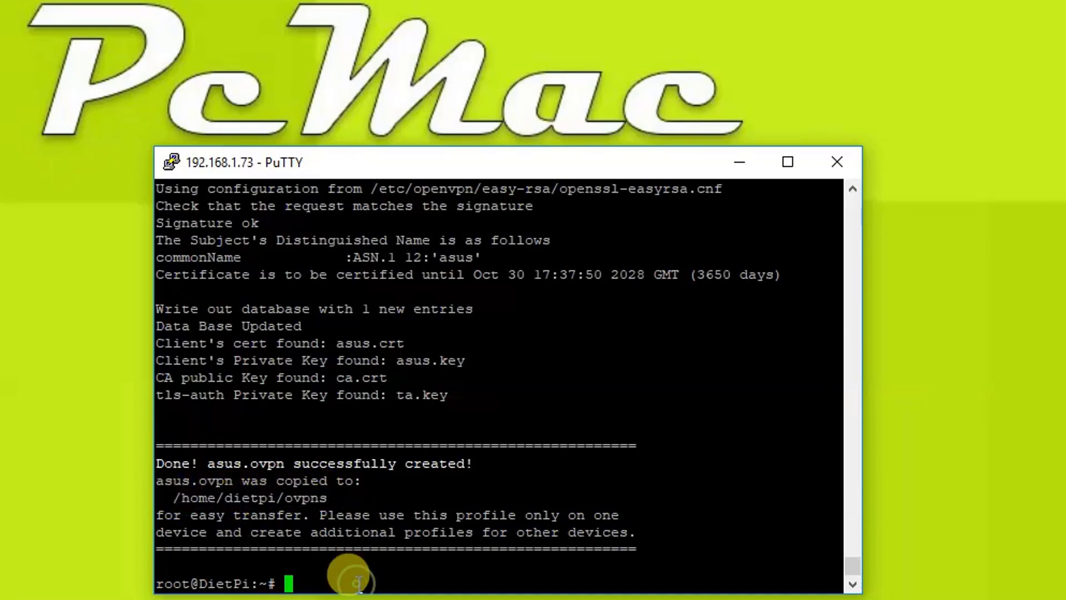
{"action": "type", "text": "cd /home/dietpi/ovpns"}
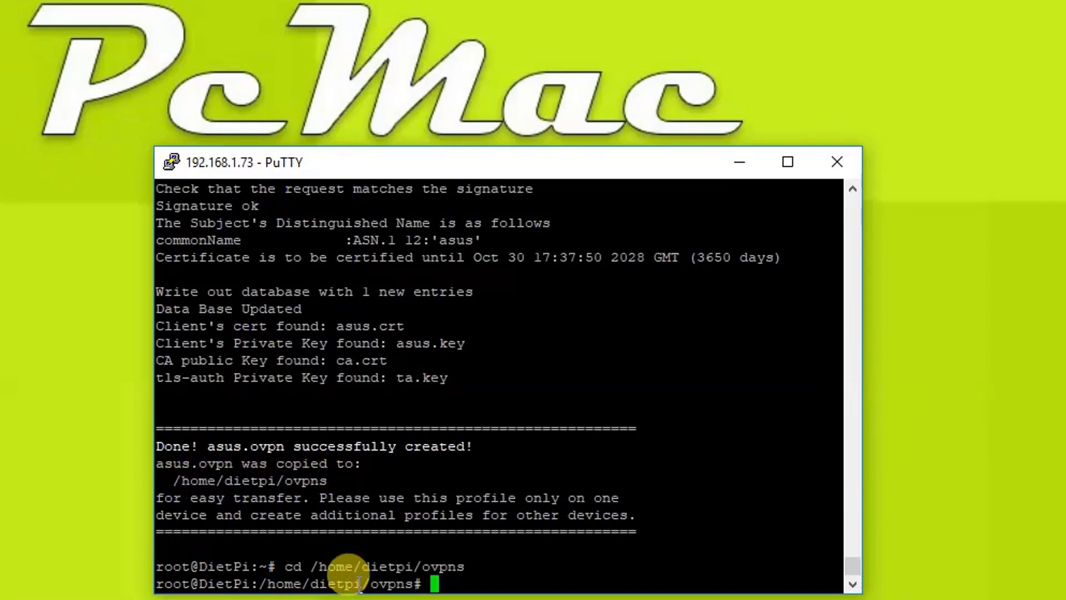
{"action": "mouse_move", "coordinate": [515, 563]}
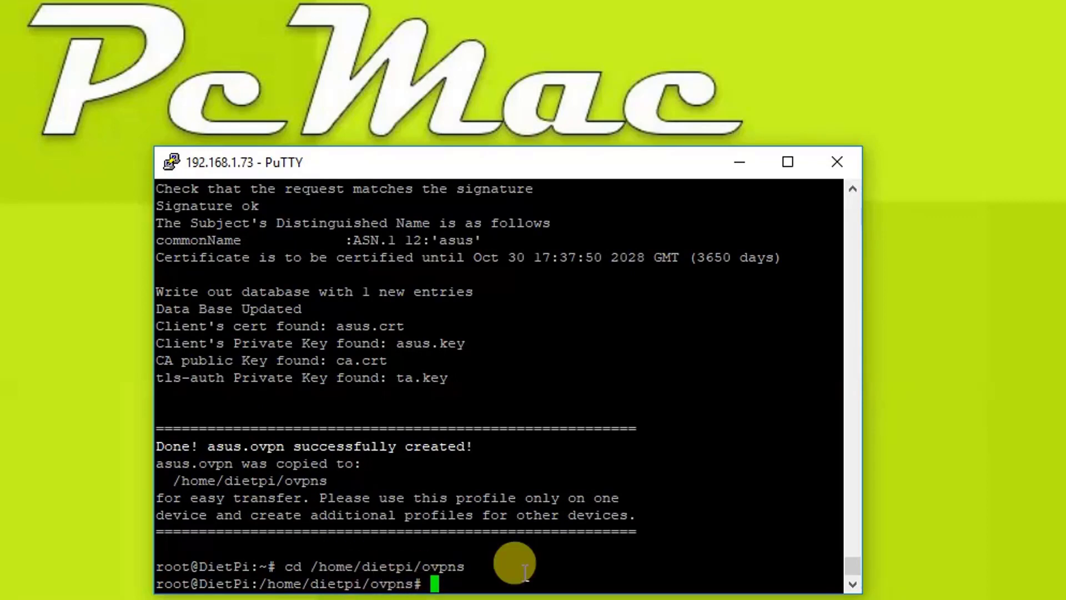
- List the folder to see asus.ovpn and serve it with python -m SimpleHTTPServer 8080
{"action": "type", "text": "ls"}
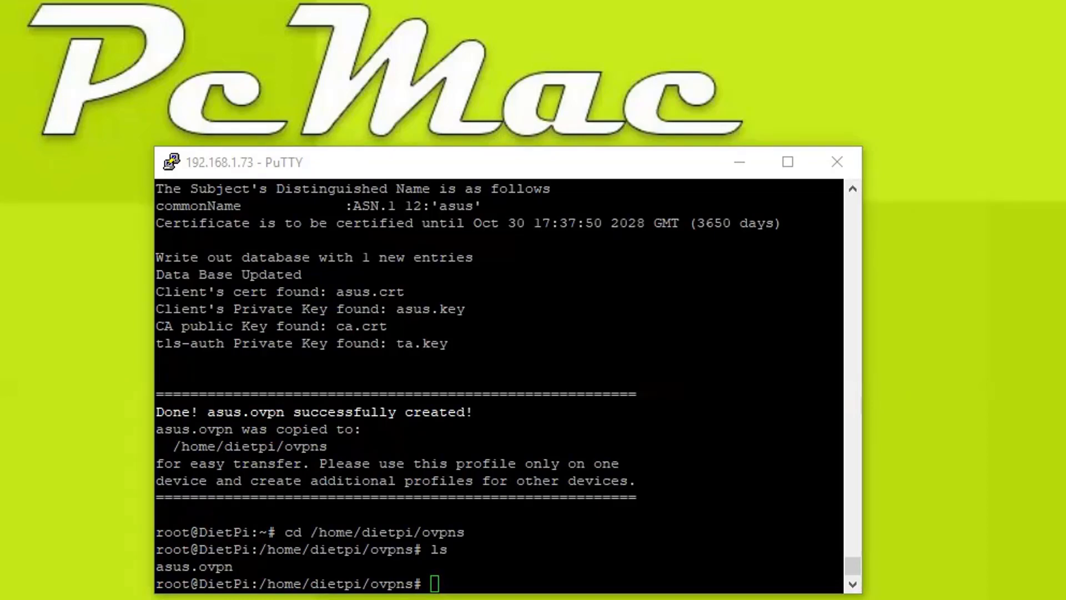
{"action": "type", "text": "python -m SimpleHTTPServer 8080"}
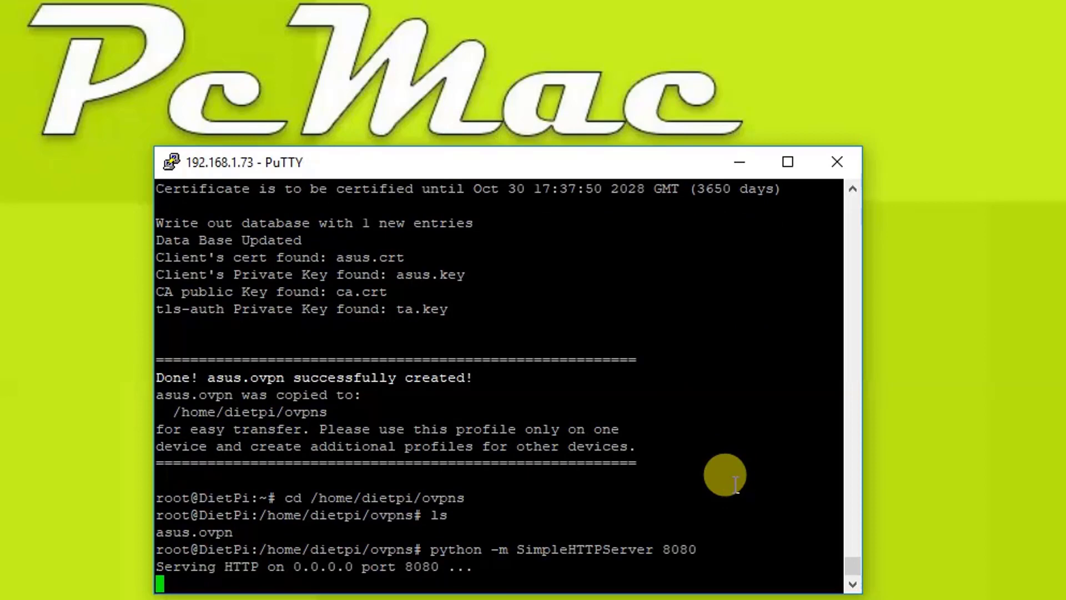
{"action": "mouse_move", "coordinate": [725, 515]}
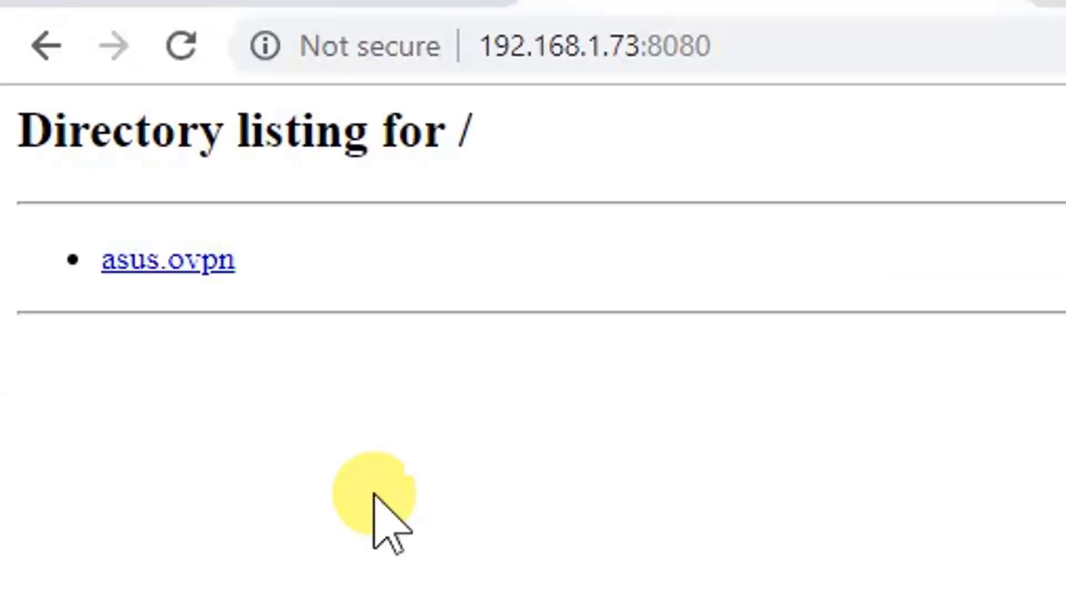
{"action": "mouse_move", "coordinate": [168, 272]}
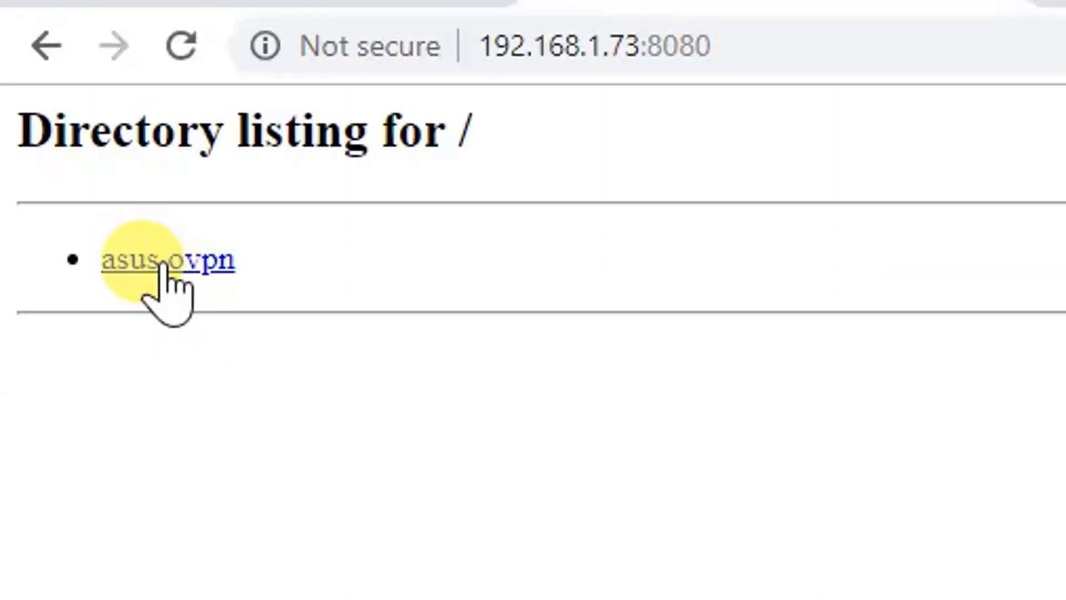
- Download asus.ovpn from the Pi listing, then load the router admin page at 192.168.1.87 in a new tab
{"action": "left_click", "coordinate": [167, 260]}
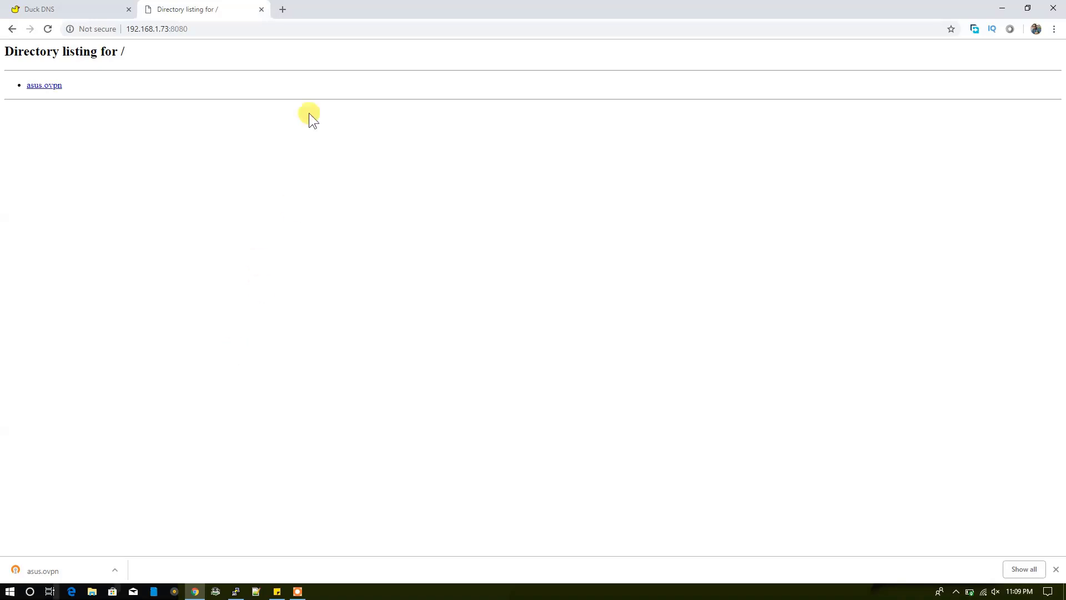
{"action": "mouse_move", "coordinate": [283, 8]}
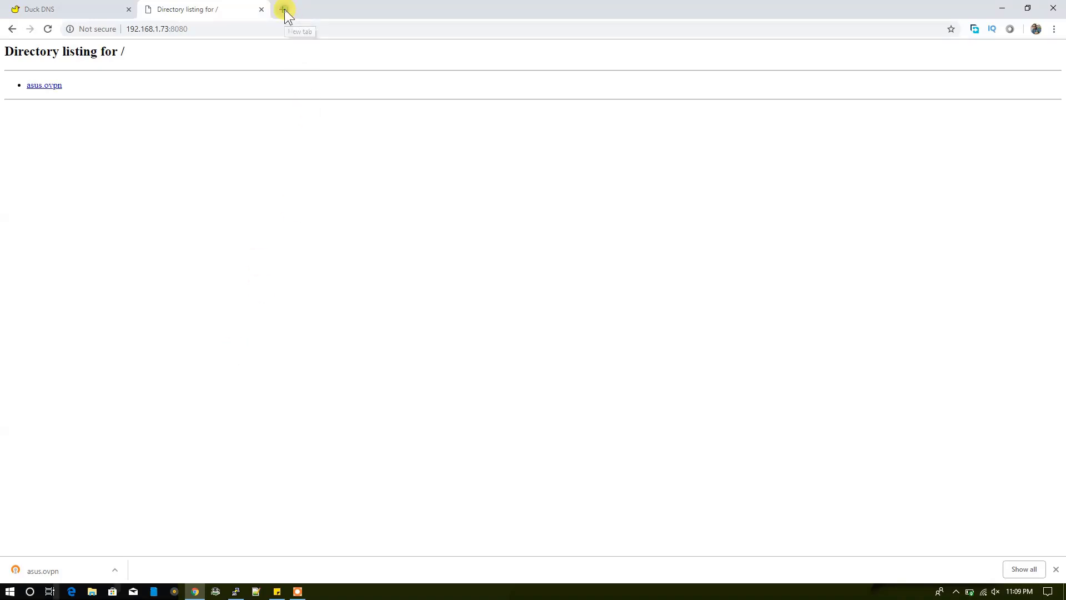
{"action": "left_click", "coordinate": [283, 9]}
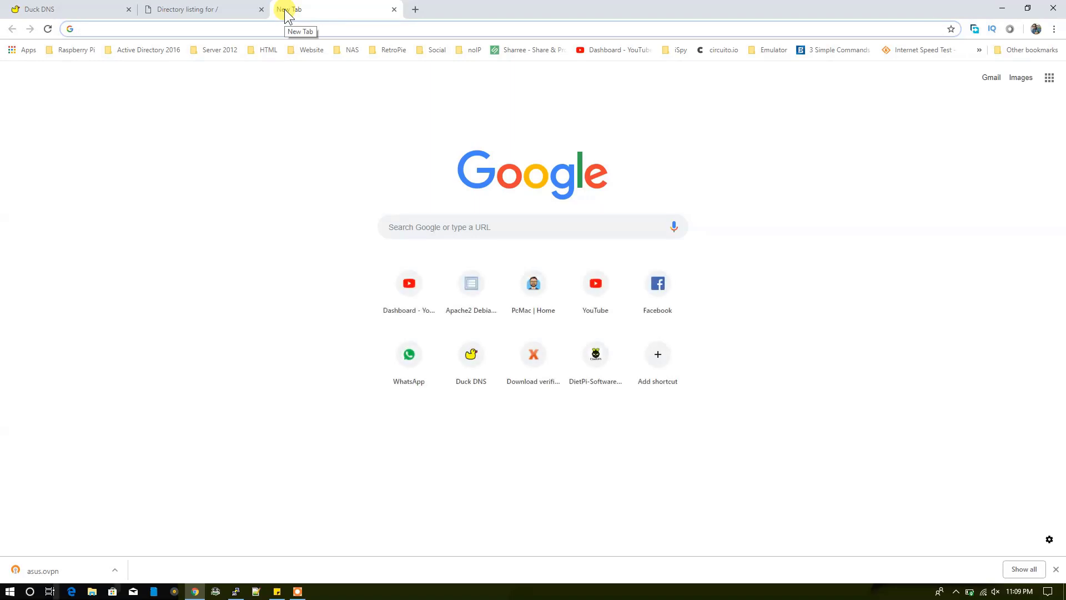
{"action": "type", "text": "192.168.1.87"}
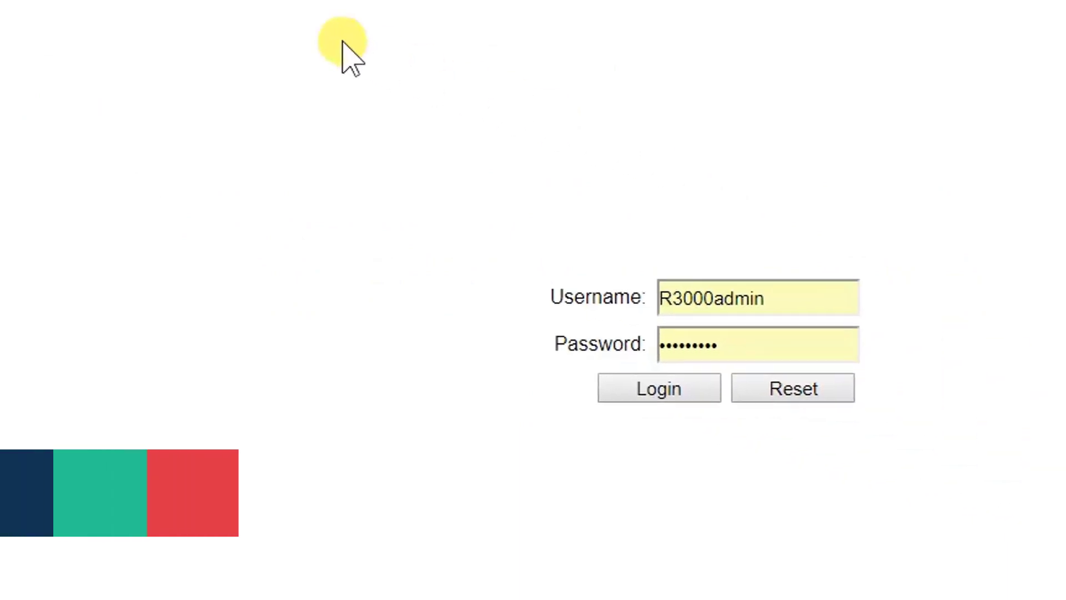
- Log in and confirm the Port Forwarding vpn rule sends TCP/UDP 1194 to 192.168.1.73
{"action": "left_click", "coordinate": [656, 388]}
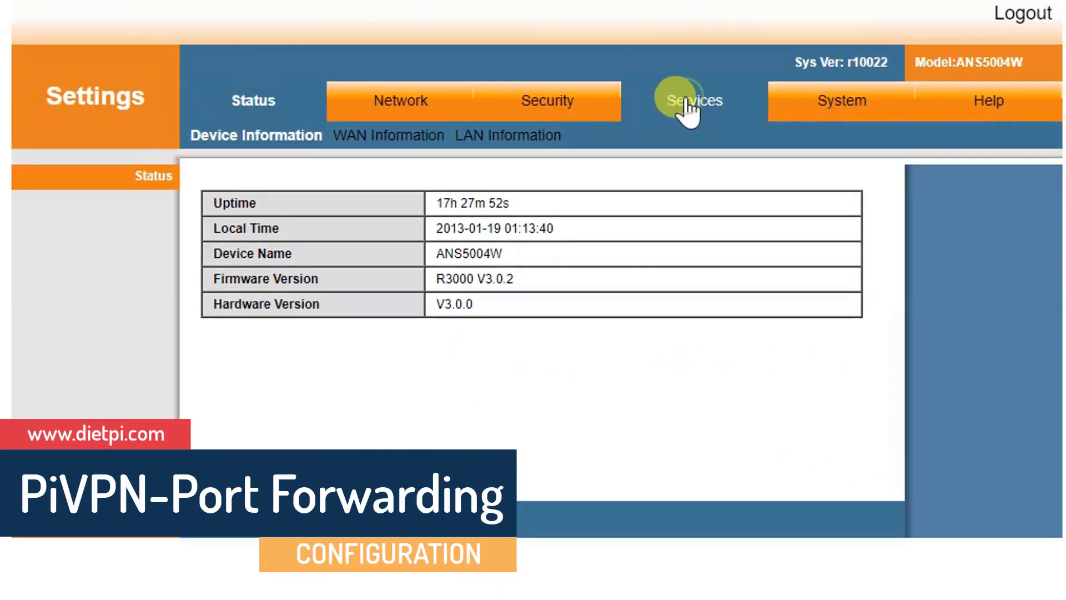
{"action": "left_click", "coordinate": [693, 101]}
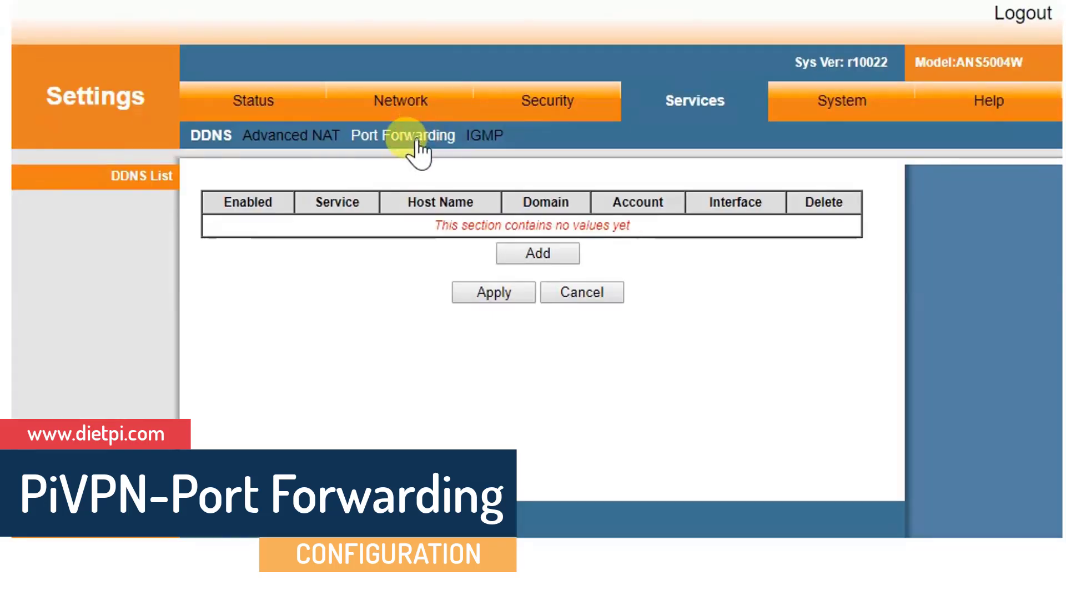
{"action": "left_click", "coordinate": [402, 135]}
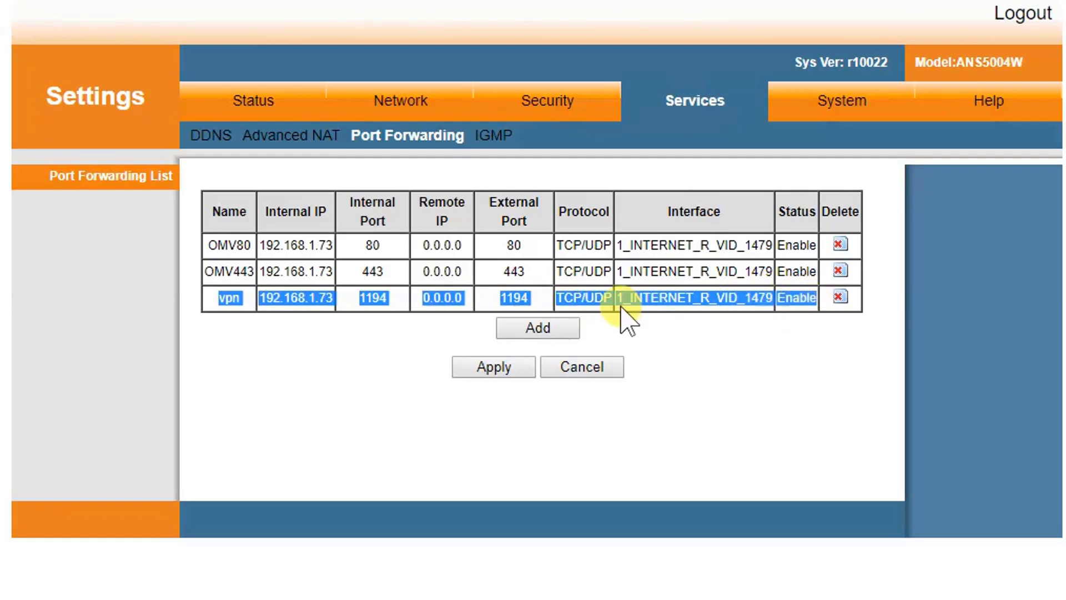
{"action": "left_click", "coordinate": [583, 298]}
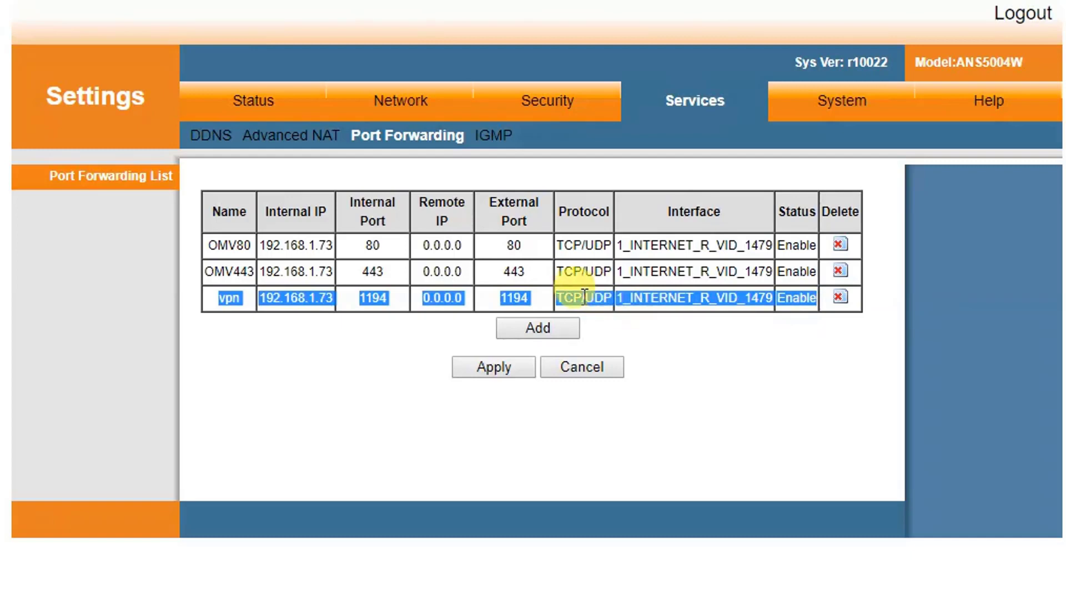
{"action": "left_click", "coordinate": [492, 367]}
{"action": "type", "text": "open"}
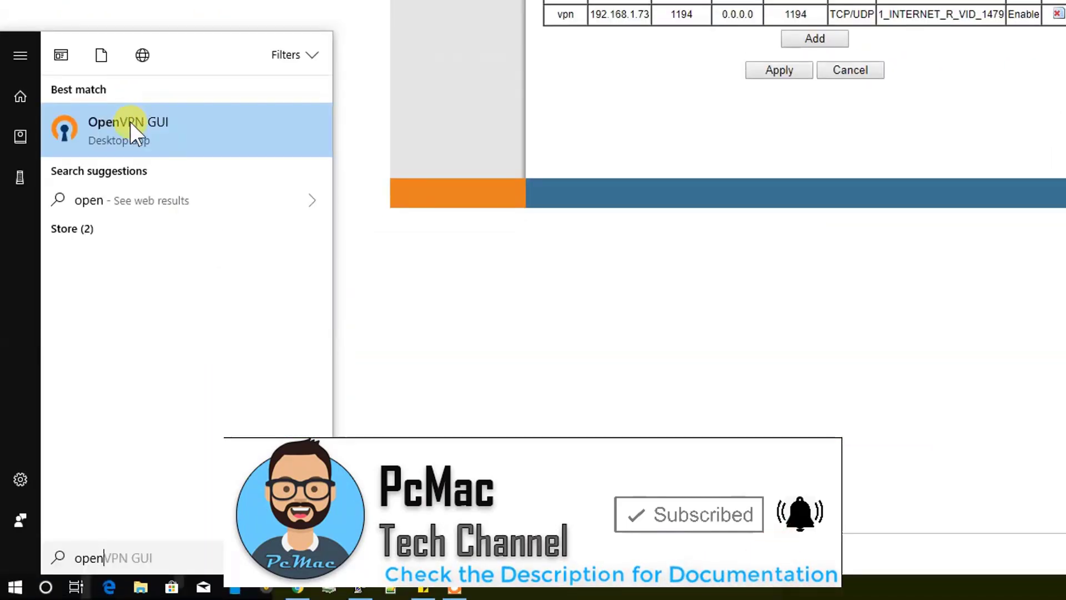
- Launch OpenVPN GUI, dismiss the duplicate-config warning, and reveal asus.ovpn in Downloads
{"action": "right_click", "coordinate": [127, 129]}
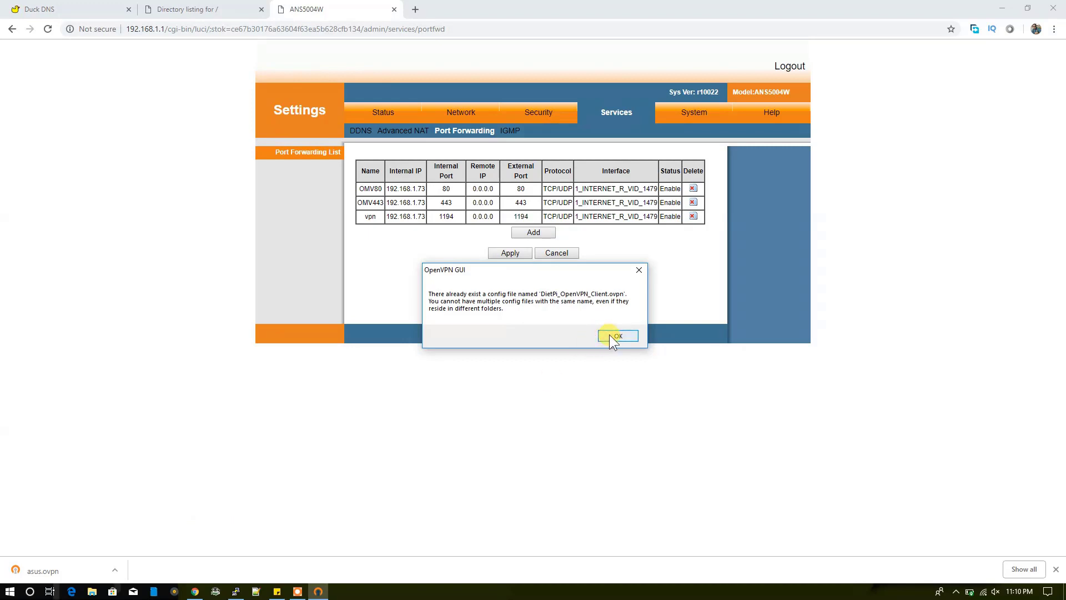
{"action": "left_click", "coordinate": [616, 336]}
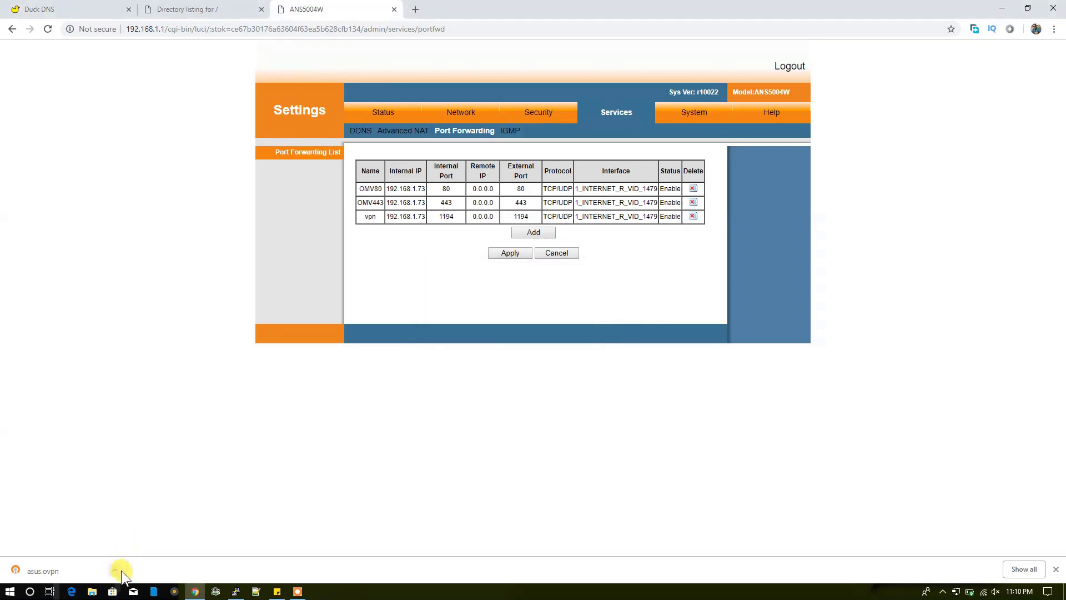
{"action": "left_click", "coordinate": [115, 571]}
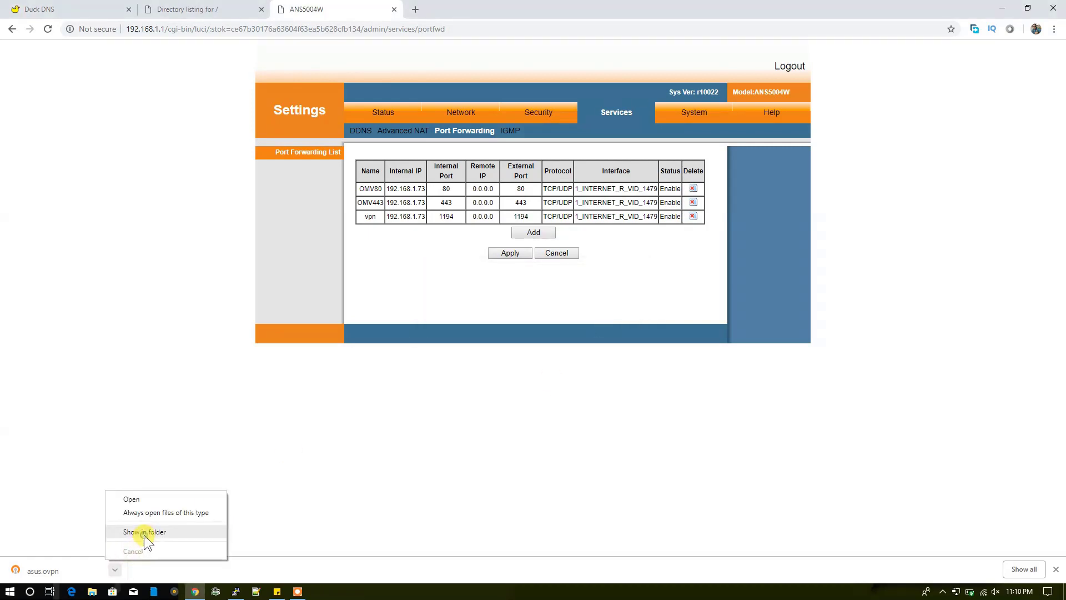
{"action": "left_click", "coordinate": [145, 532]}
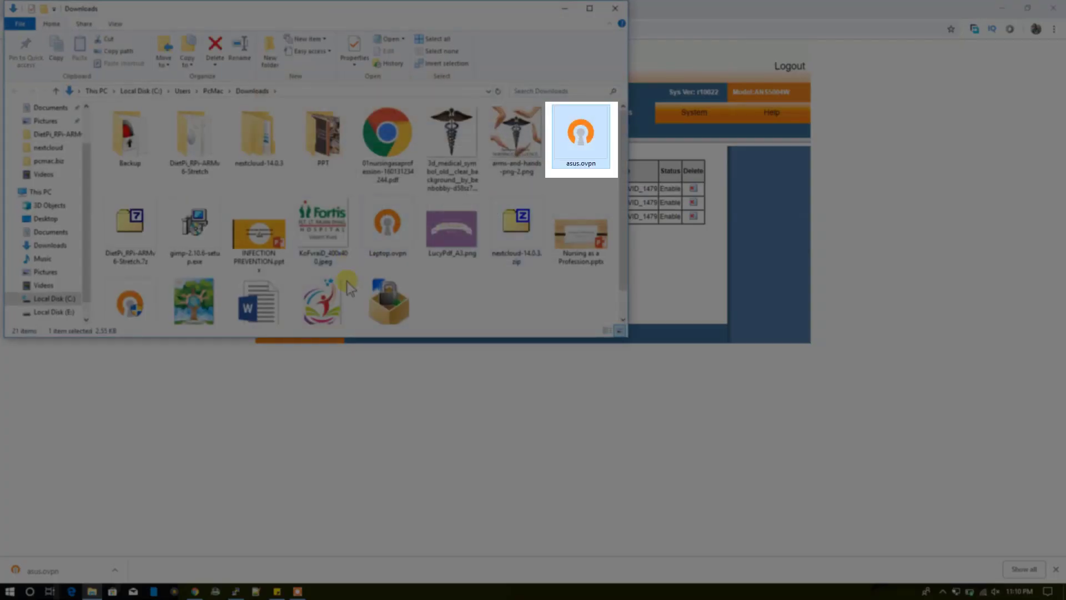
- Cut asus.ovpn and paste it into C:\Program Files\OpenVPN\config with administrator permission
{"action": "right_click", "coordinate": [580, 129]}
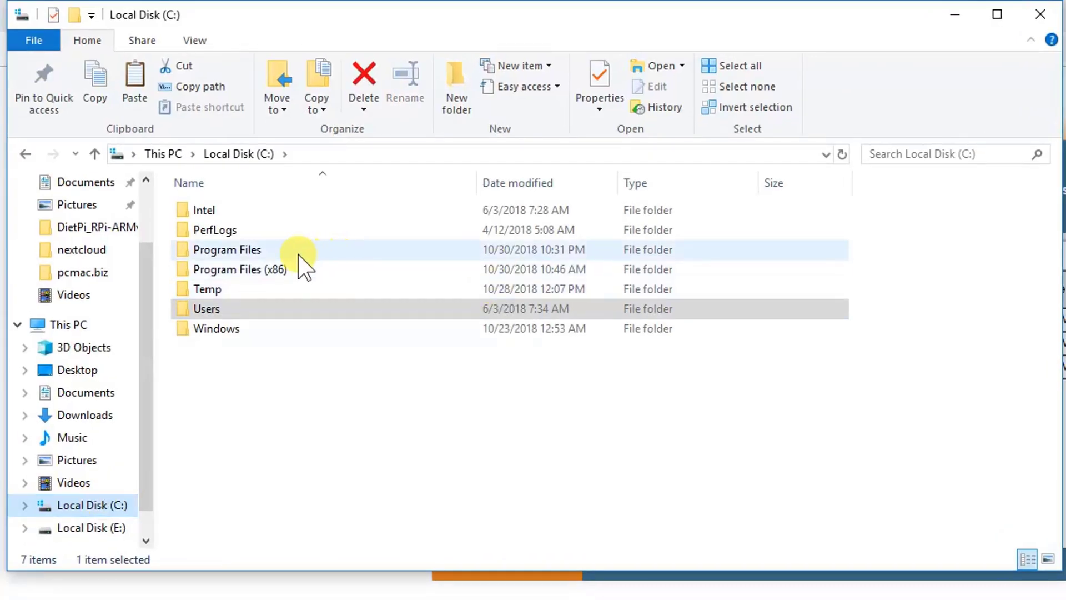
{"action": "double_click", "coordinate": [227, 250]}
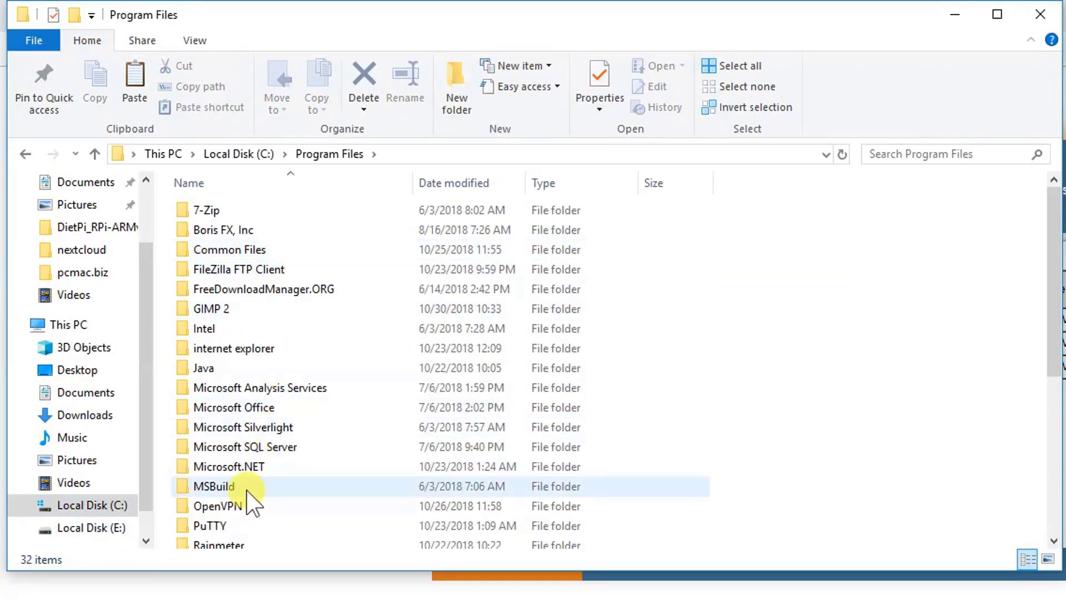
{"action": "double_click", "coordinate": [218, 505]}
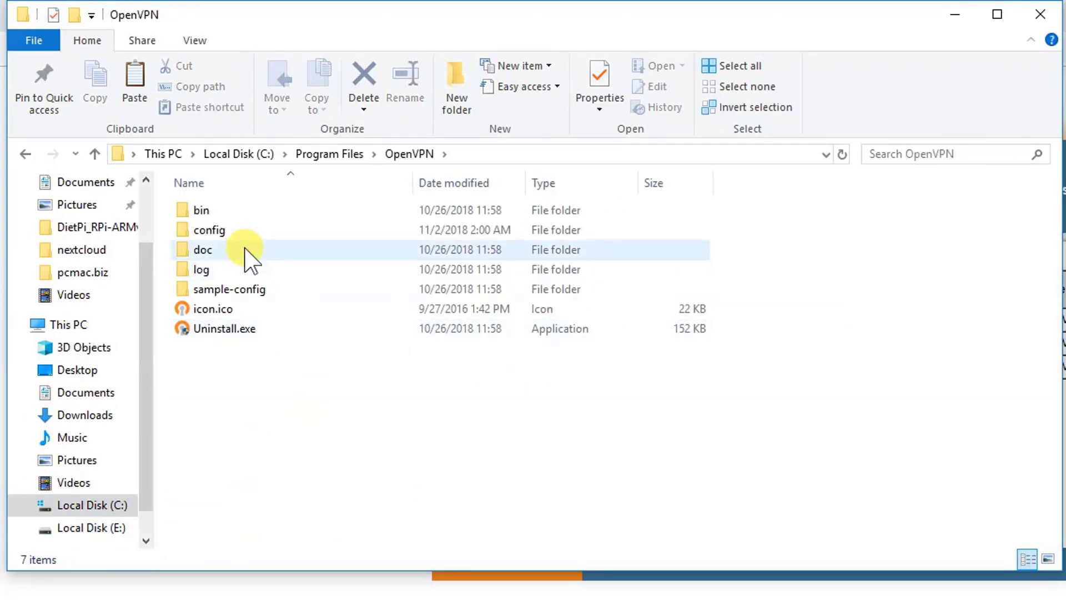
{"action": "double_click", "coordinate": [209, 230]}
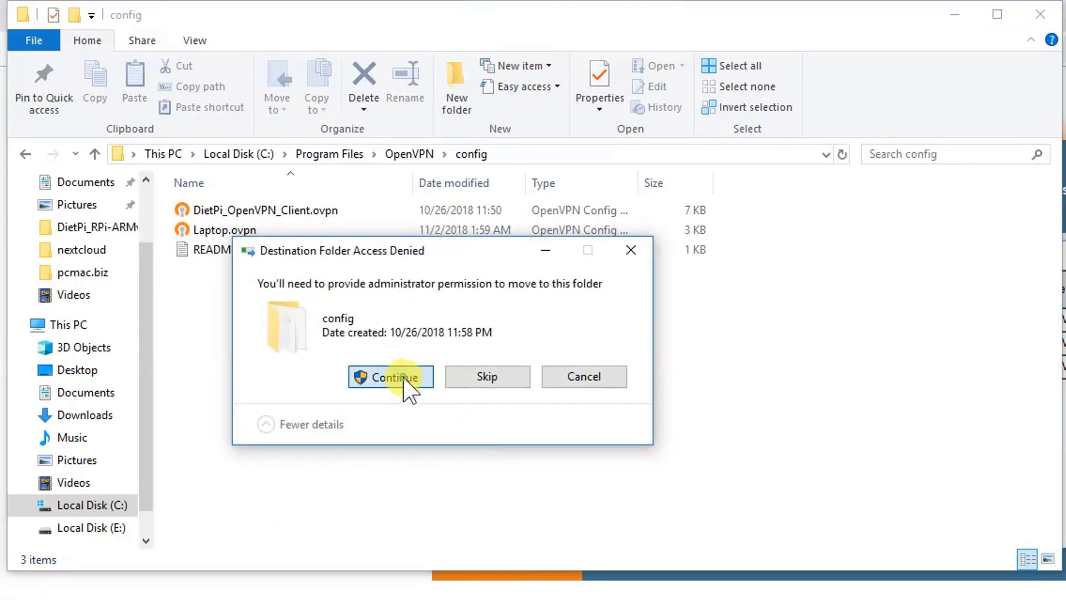
{"action": "left_click", "coordinate": [391, 376]}
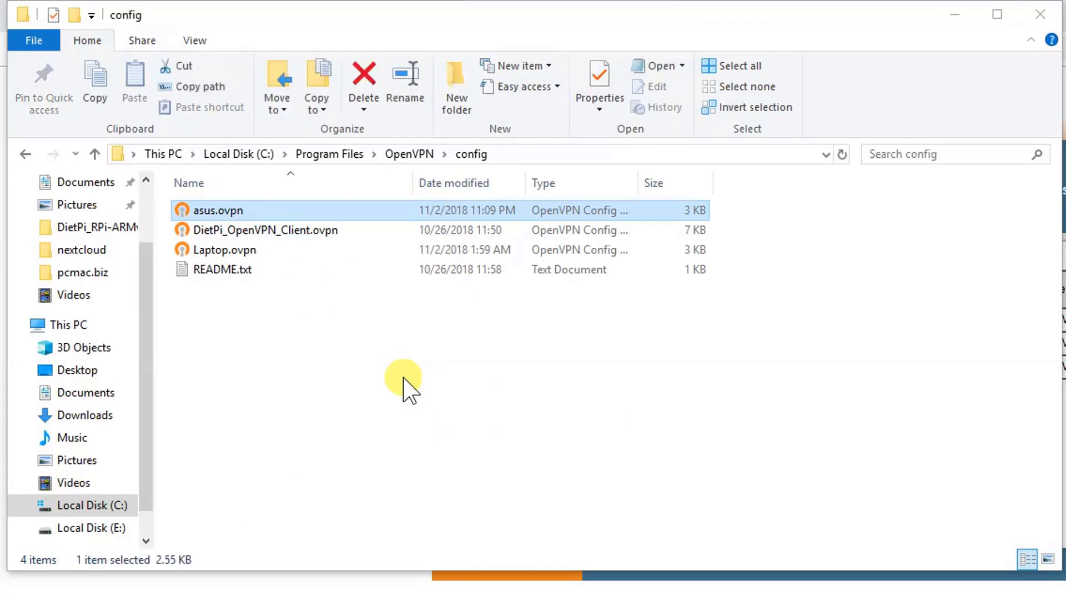
{"action": "mouse_move", "coordinate": [265, 221]}
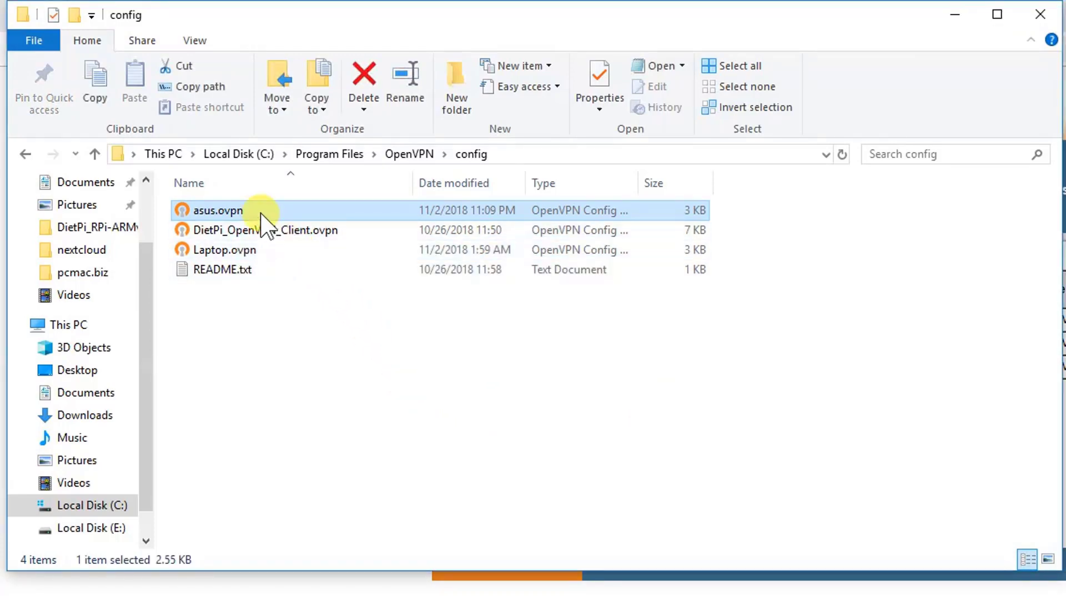
{"action": "mouse_move", "coordinate": [218, 210]}
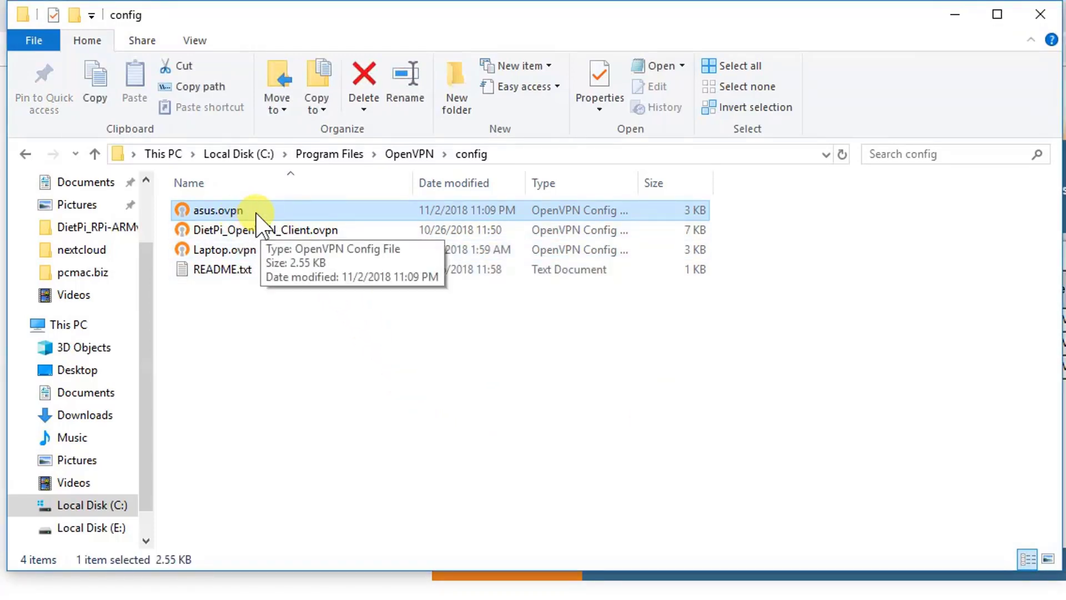
{"action": "mouse_move", "coordinate": [922, 64]}
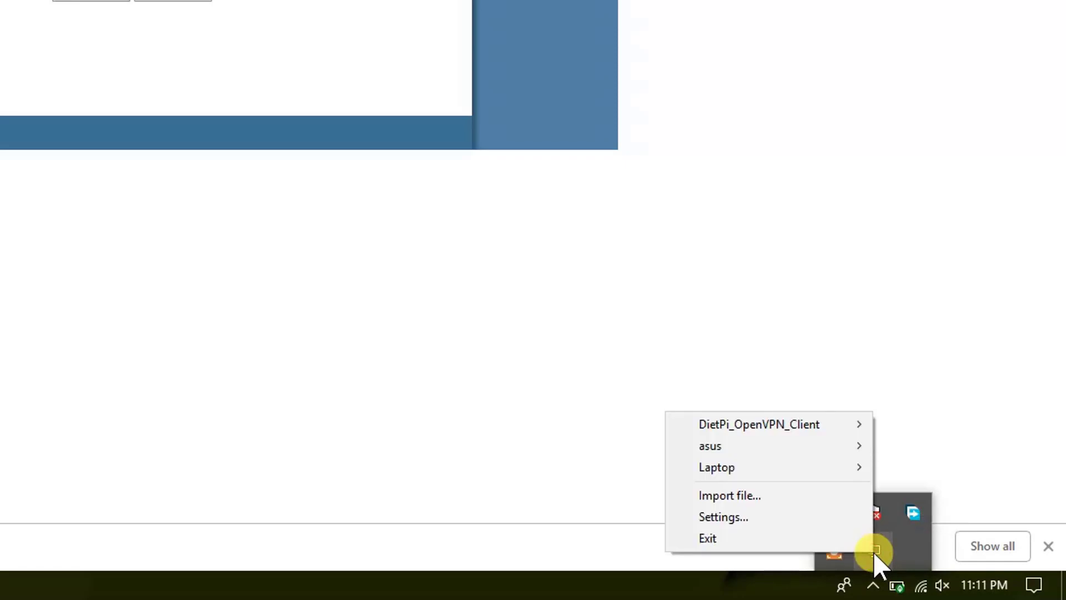
{"action": "mouse_move", "coordinate": [710, 445]}
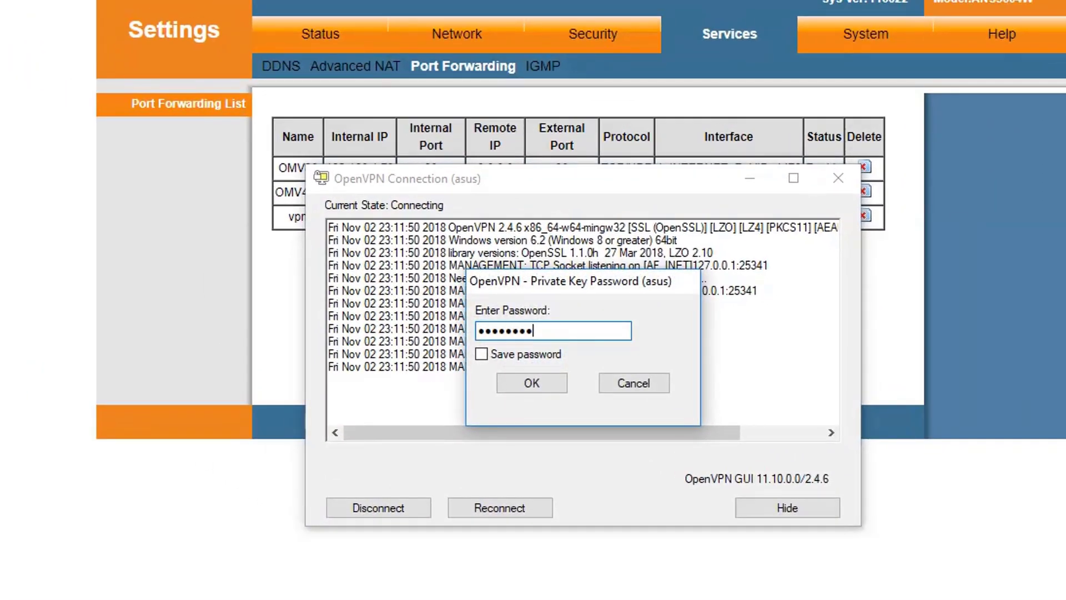
{"action": "mouse_move", "coordinate": [801, 571]}
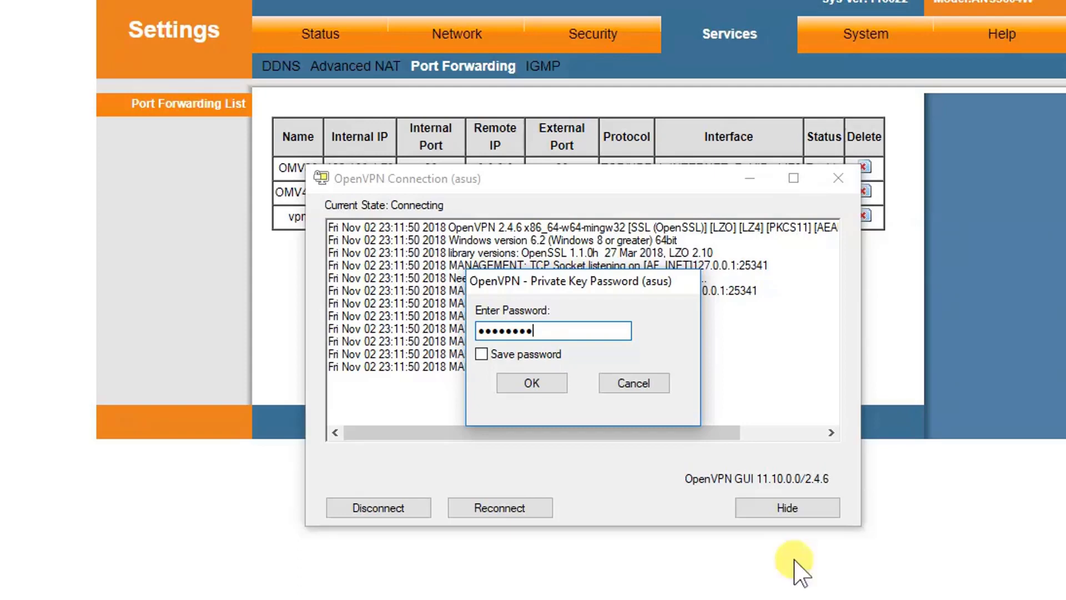
- Submit the asus private key password with Save password ticked to connect and get 10.8.0.2
{"action": "left_click", "coordinate": [481, 353]}
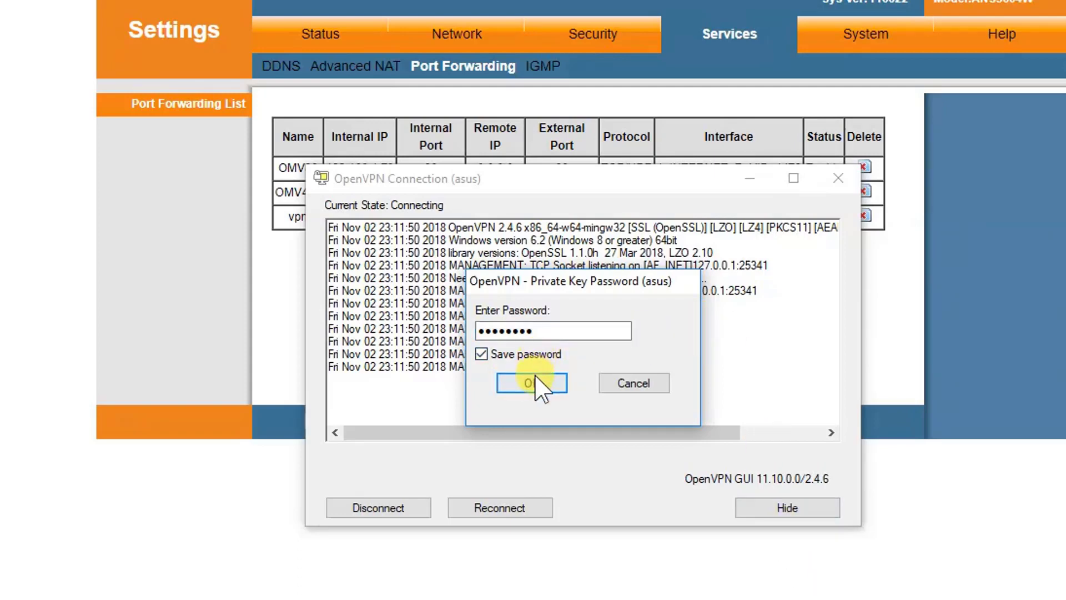
{"action": "left_click", "coordinate": [532, 383]}
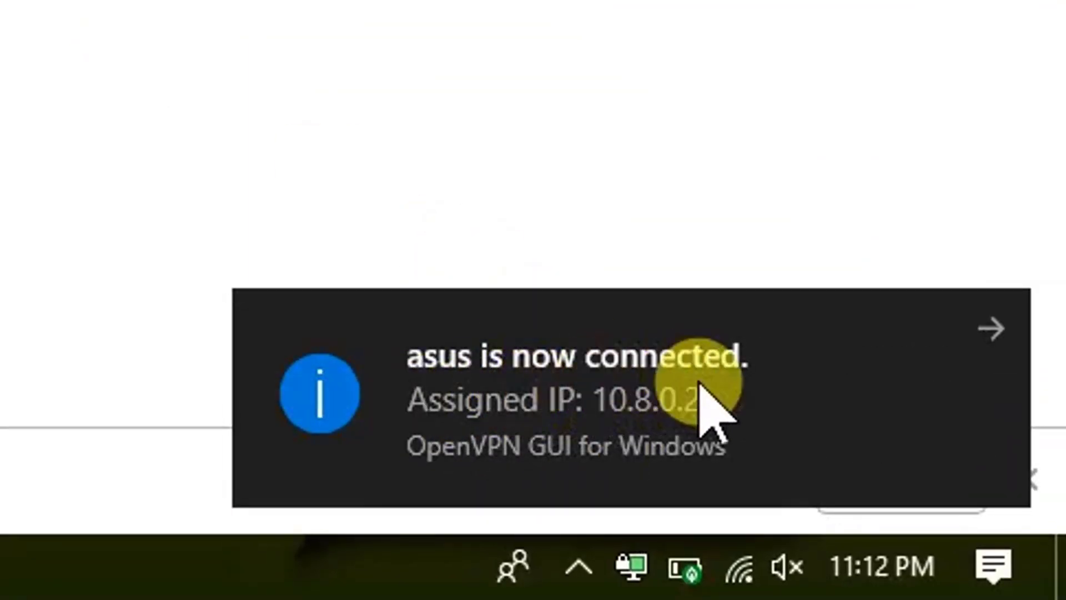
{"action": "mouse_move", "coordinate": [730, 442]}
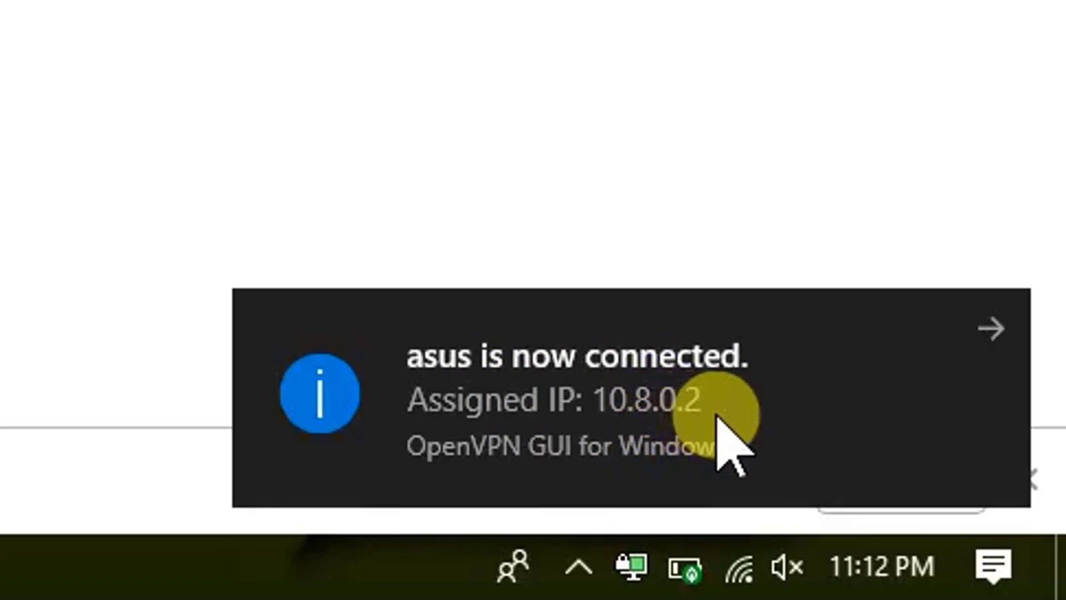